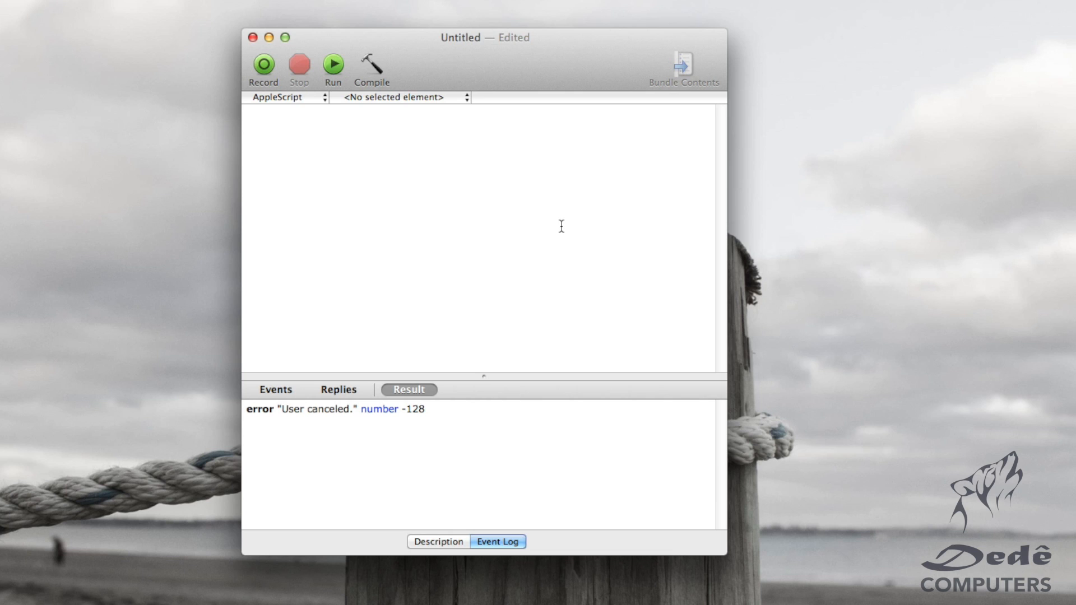
Step: Write set var to "hello world" in the script and compile it
{"action": "left_click", "coordinate": [246, 113]}
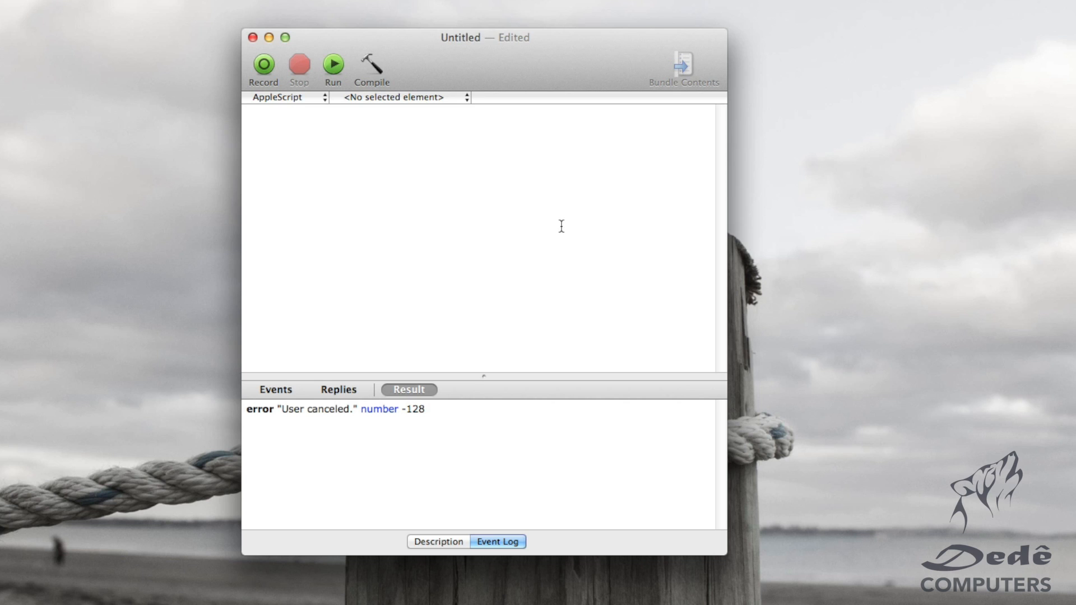
{"action": "left_click", "coordinate": [247, 113]}
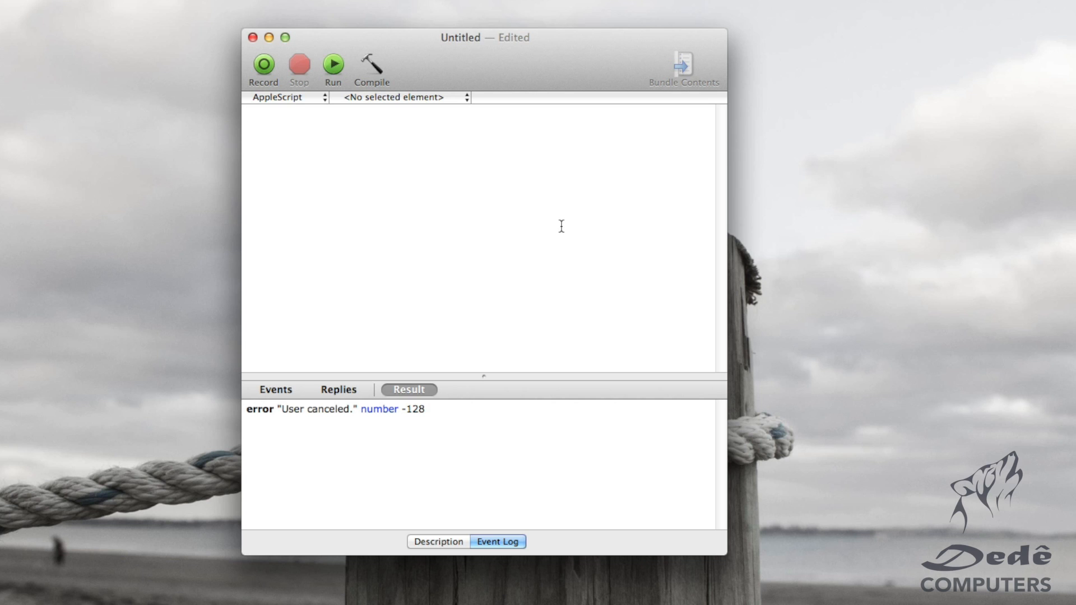
{"action": "type", "text": "set var to"}
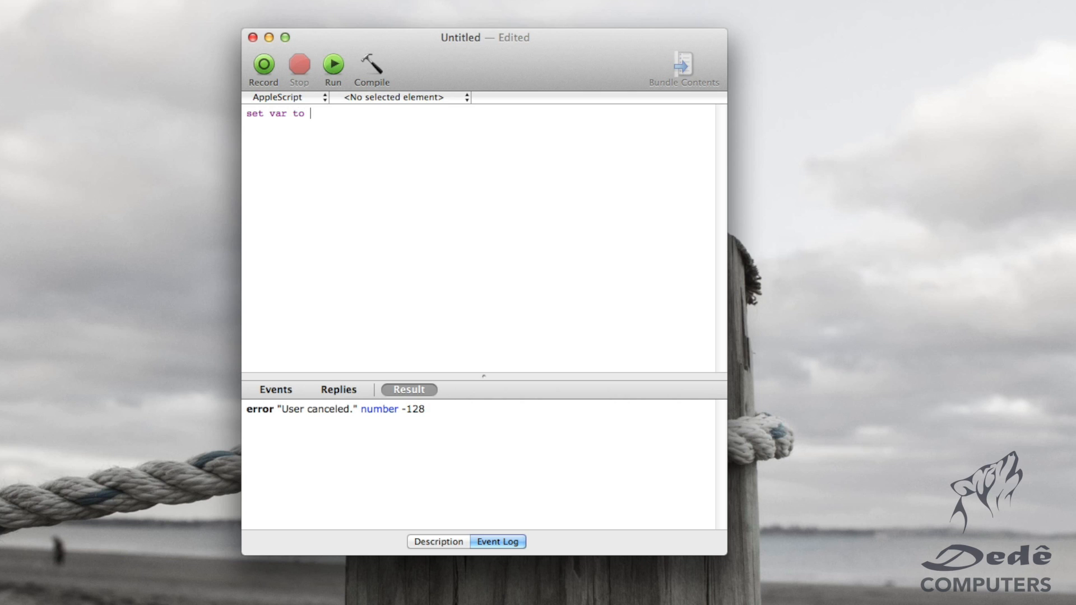
{"action": "type", "text": "\""}
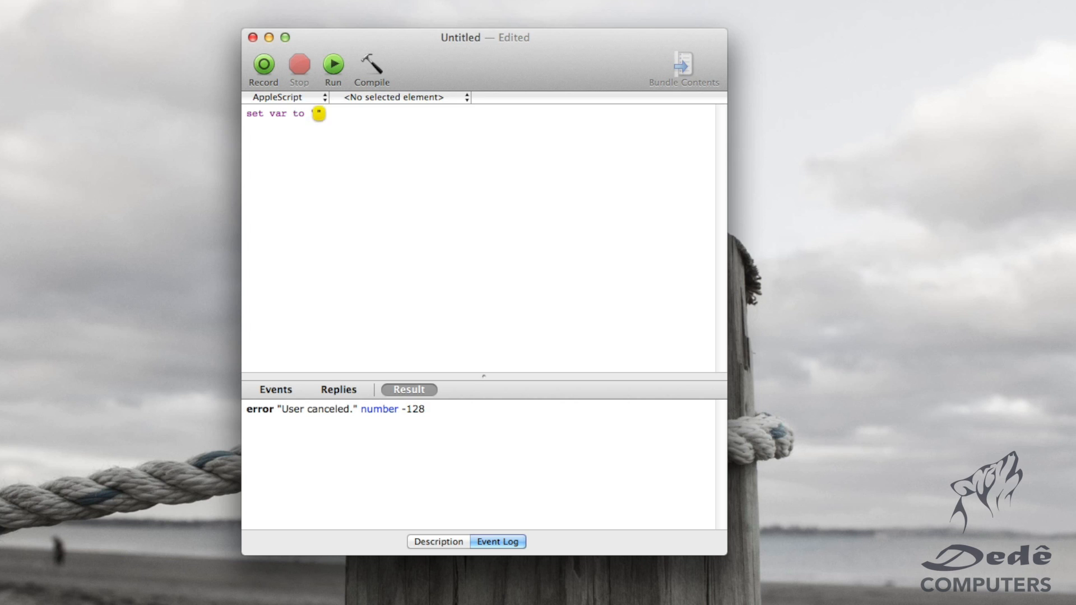
{"action": "left_click", "coordinate": [317, 113]}
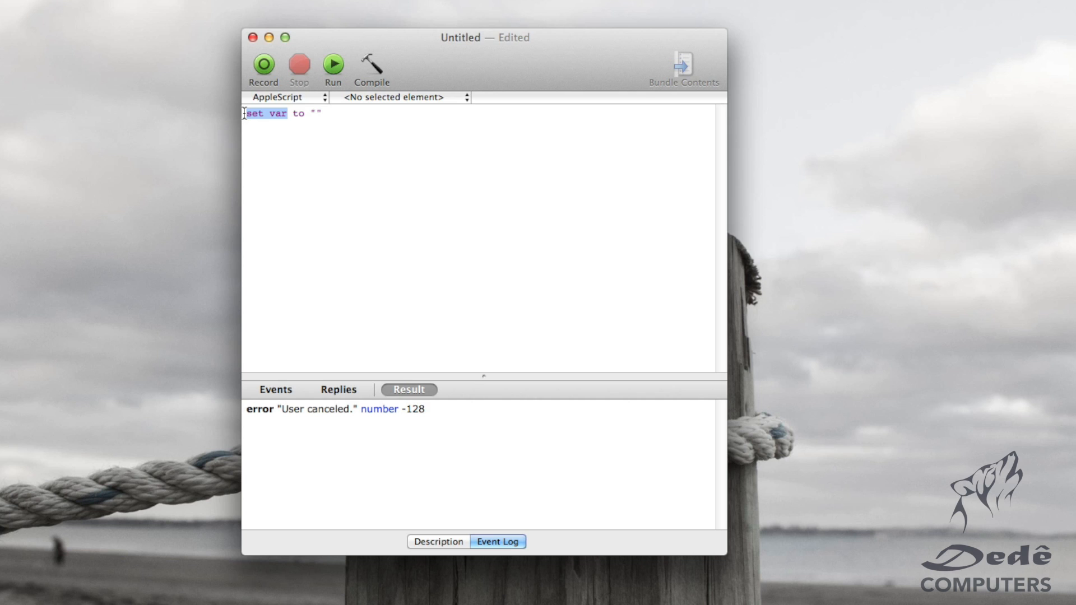
{"action": "left_click", "coordinate": [317, 115]}
{"action": "type", "text": "hello wor"}
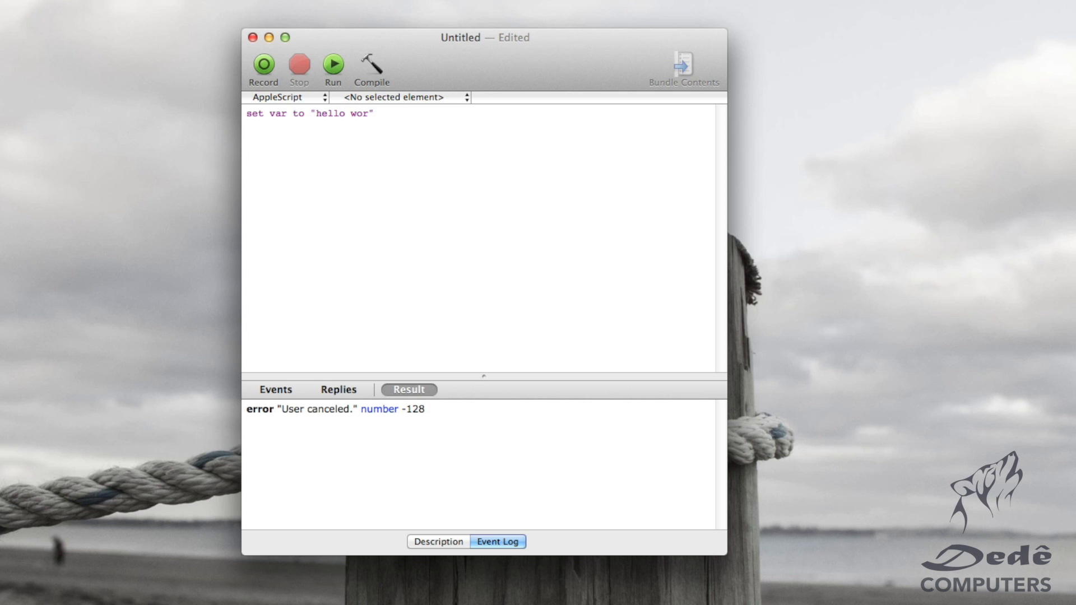
{"action": "type", "text": "ld"}
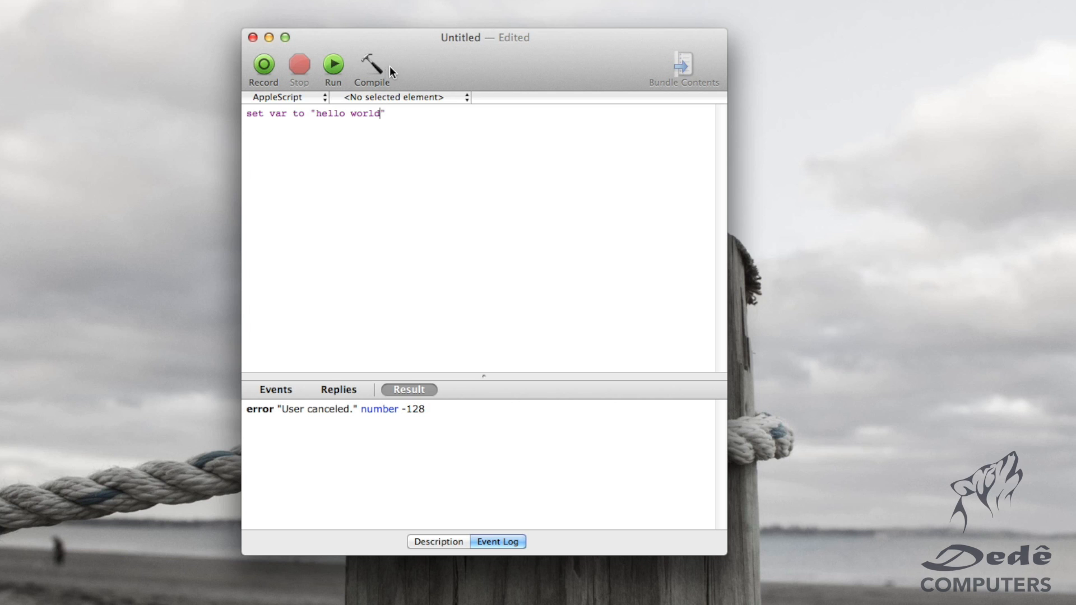
{"action": "mouse_move", "coordinate": [371, 65]}
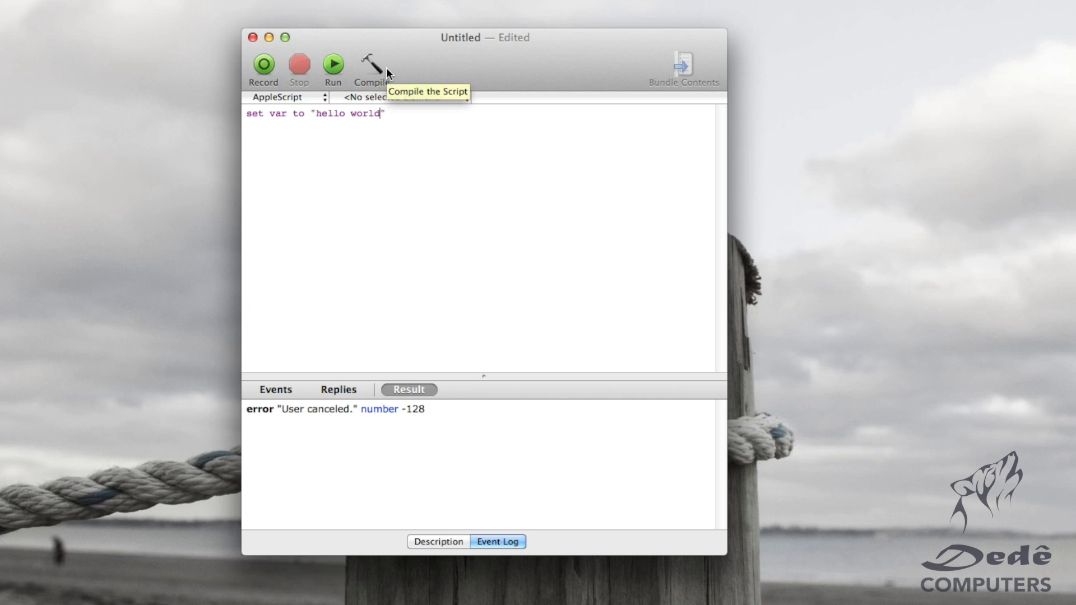
{"action": "left_click", "coordinate": [368, 65]}
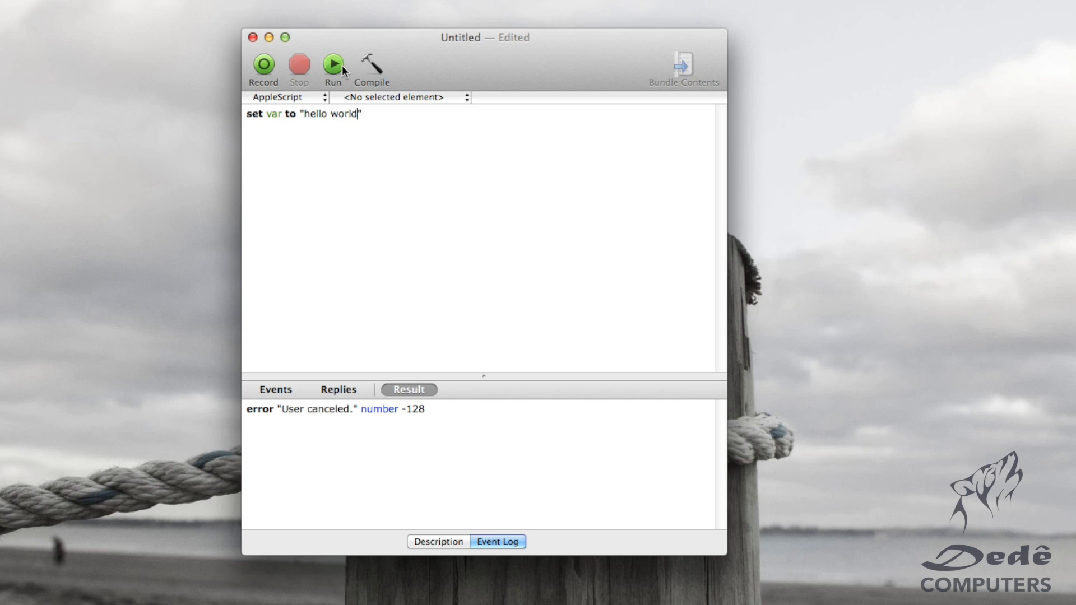
Step: Add display dialog var, compile, run, and accept the resulting hello world dialog
{"action": "left_click", "coordinate": [333, 65]}
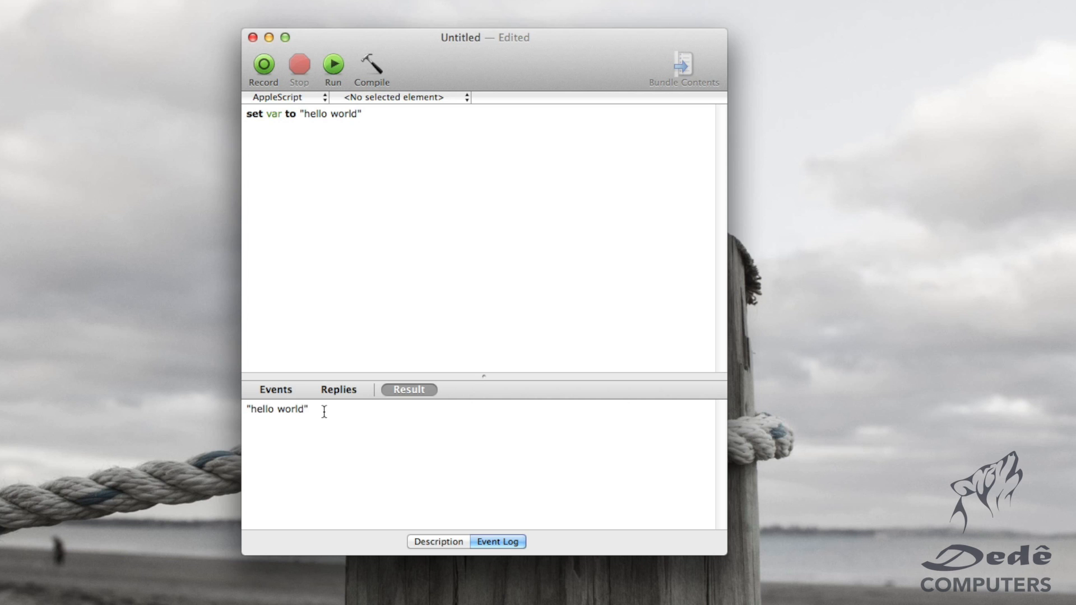
{"action": "mouse_move", "coordinate": [269, 116]}
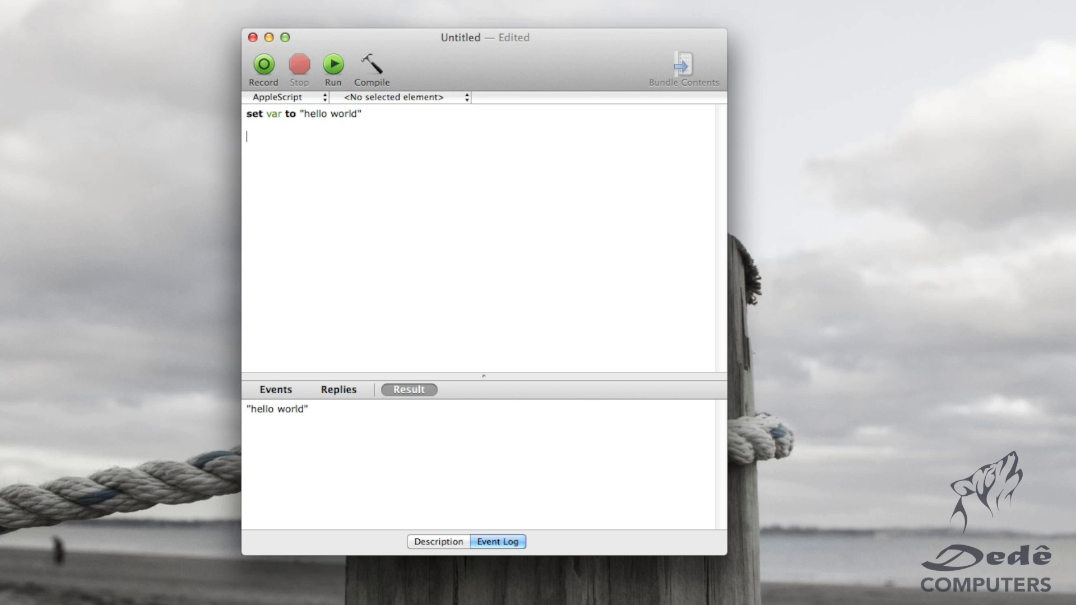
{"action": "type", "text": "dis"}
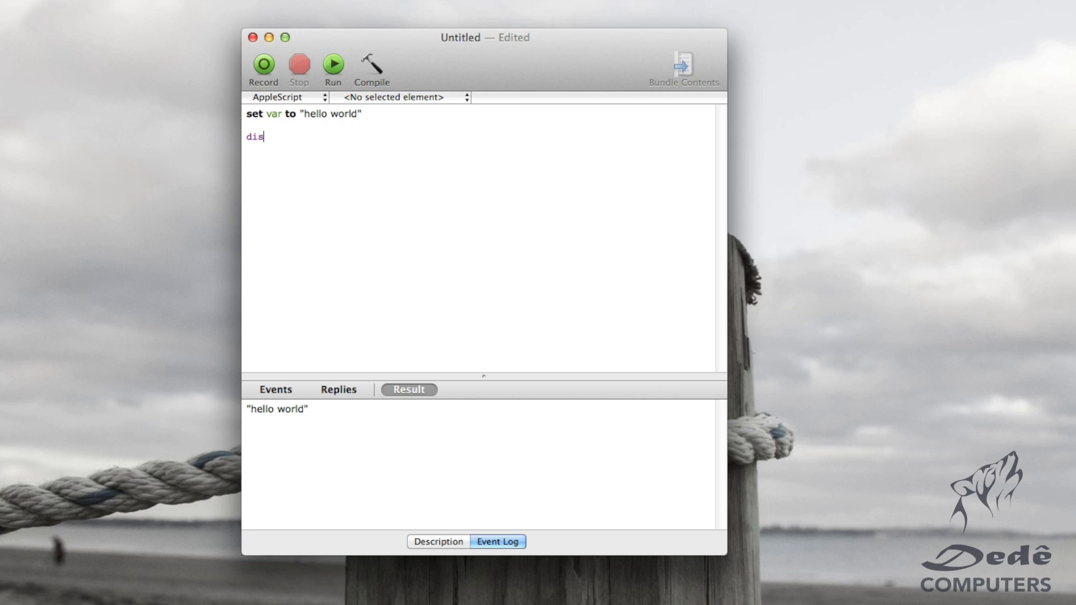
{"action": "type", "text": "play dialo"}
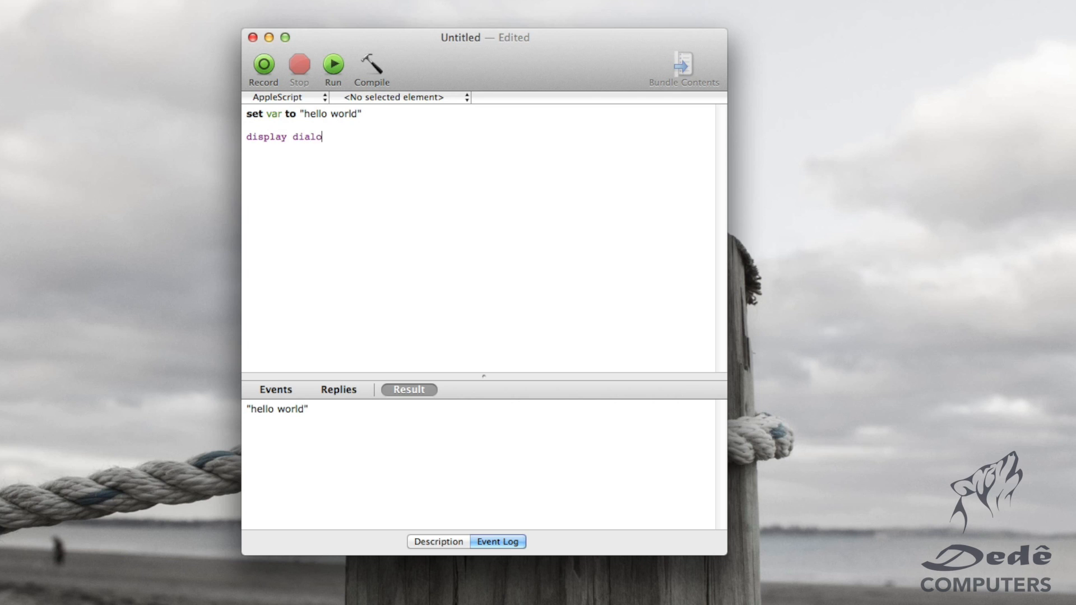
{"action": "type", "text": "g"}
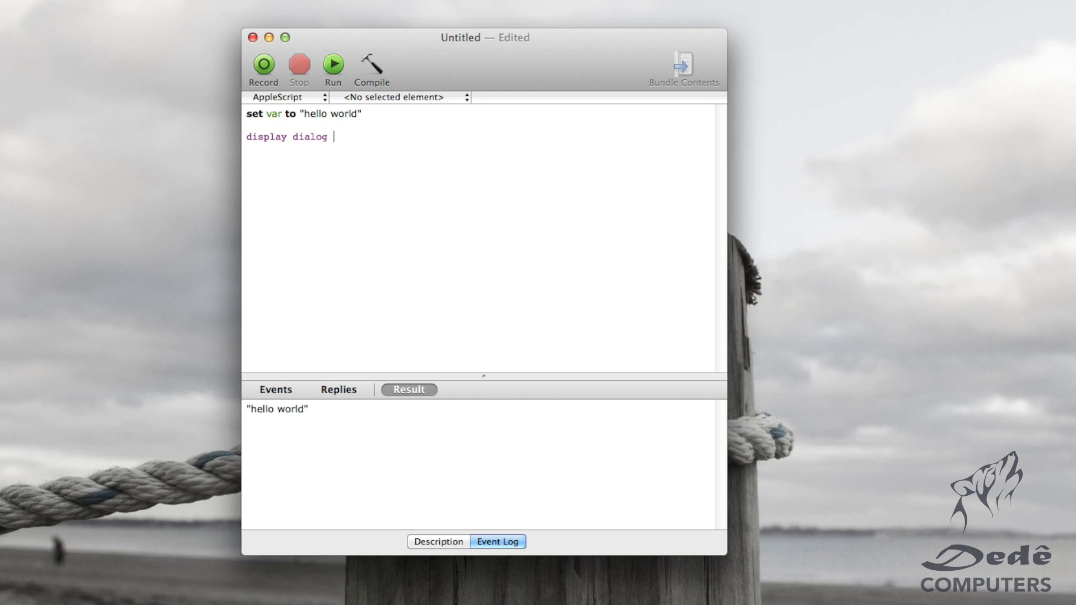
{"action": "type", "text": "var"}
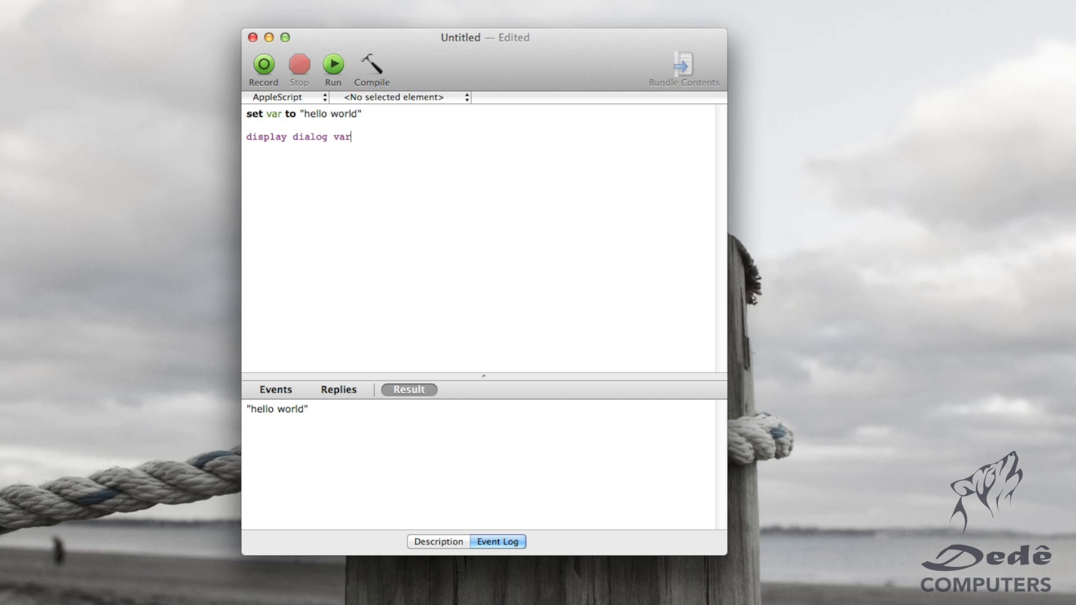
{"action": "left_click", "coordinate": [370, 66]}
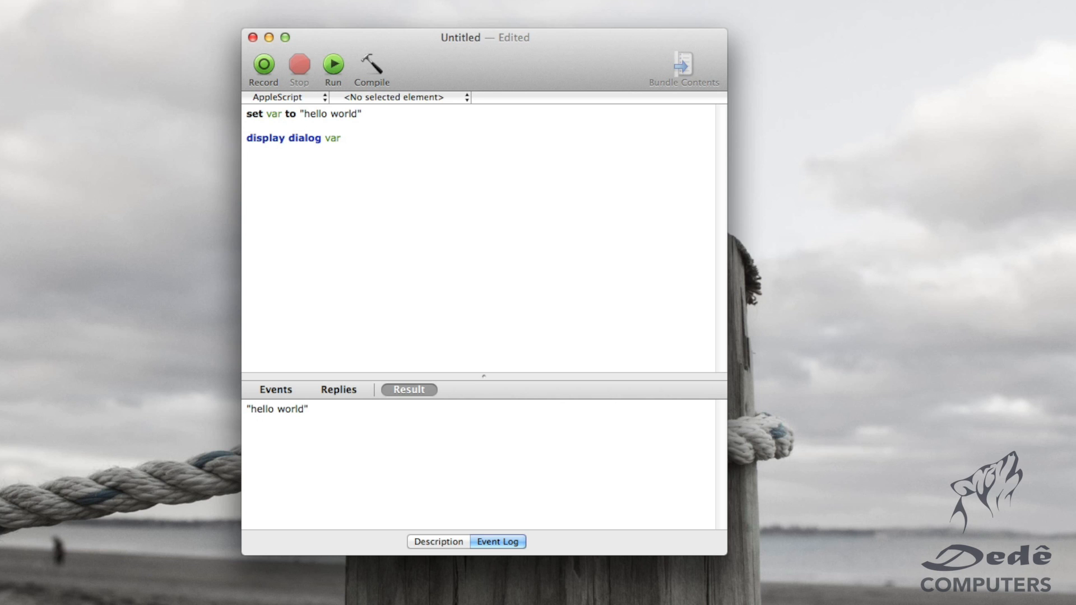
{"action": "left_click", "coordinate": [333, 63]}
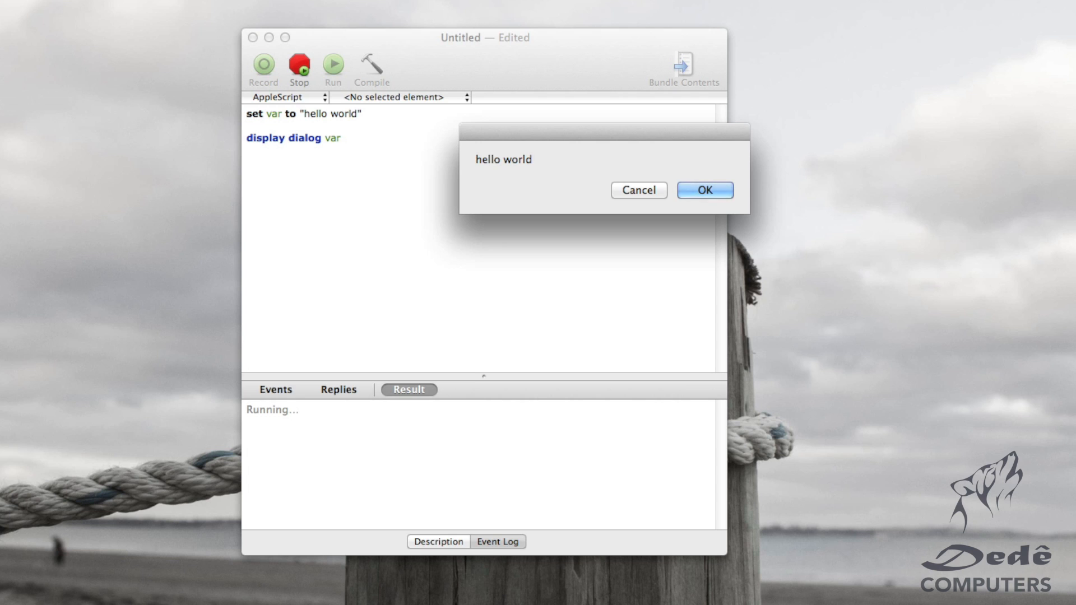
{"action": "left_click", "coordinate": [704, 191]}
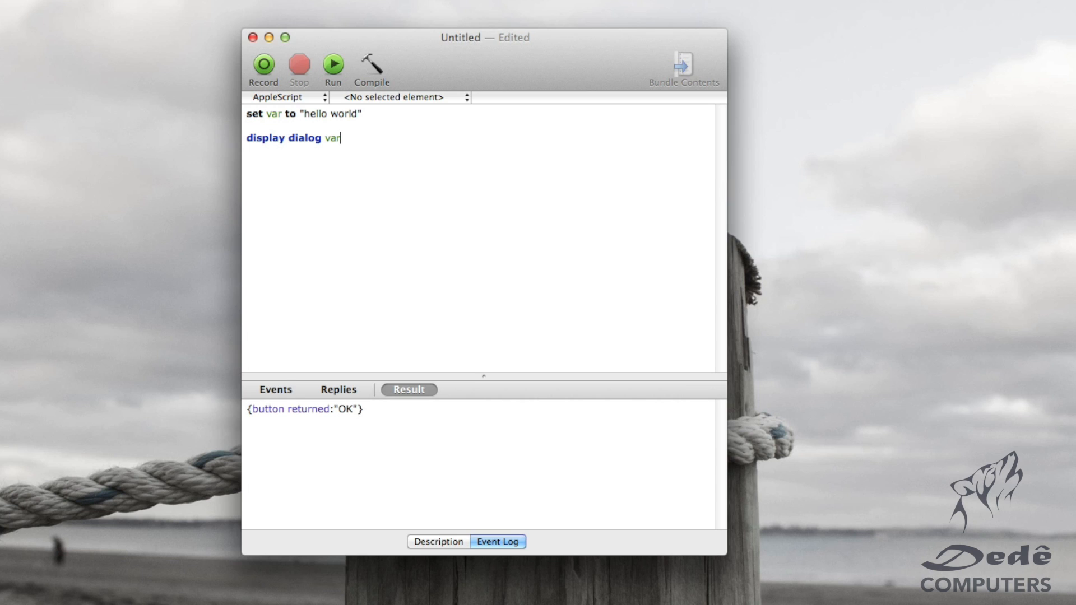
Step: Quote var so the dialog shows the literal word var, run it and dismiss the dialog
{"action": "type", "text": "\""}
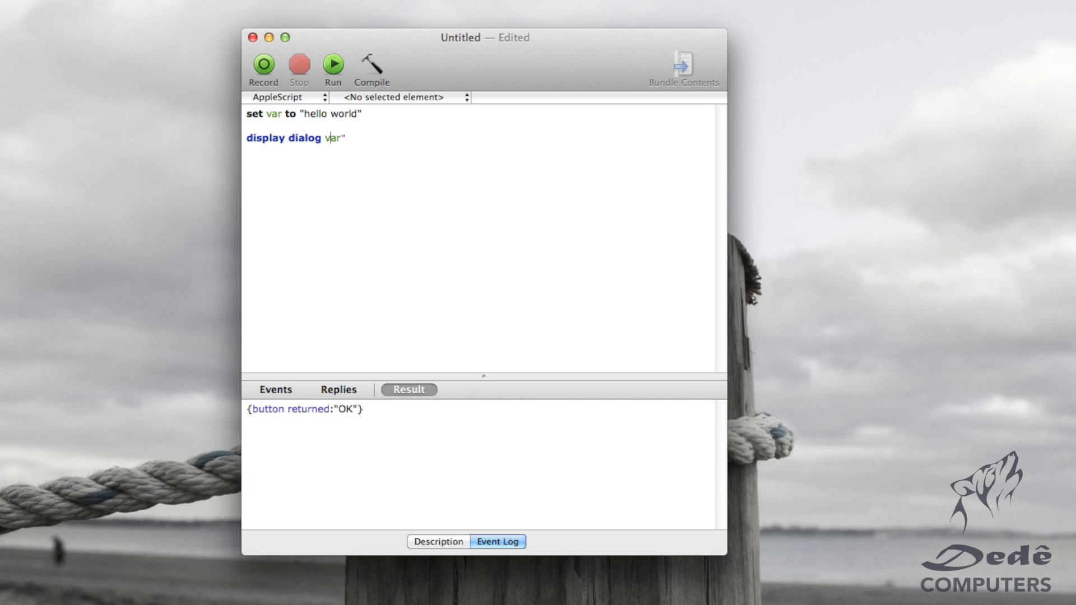
{"action": "type", "text": "\""}
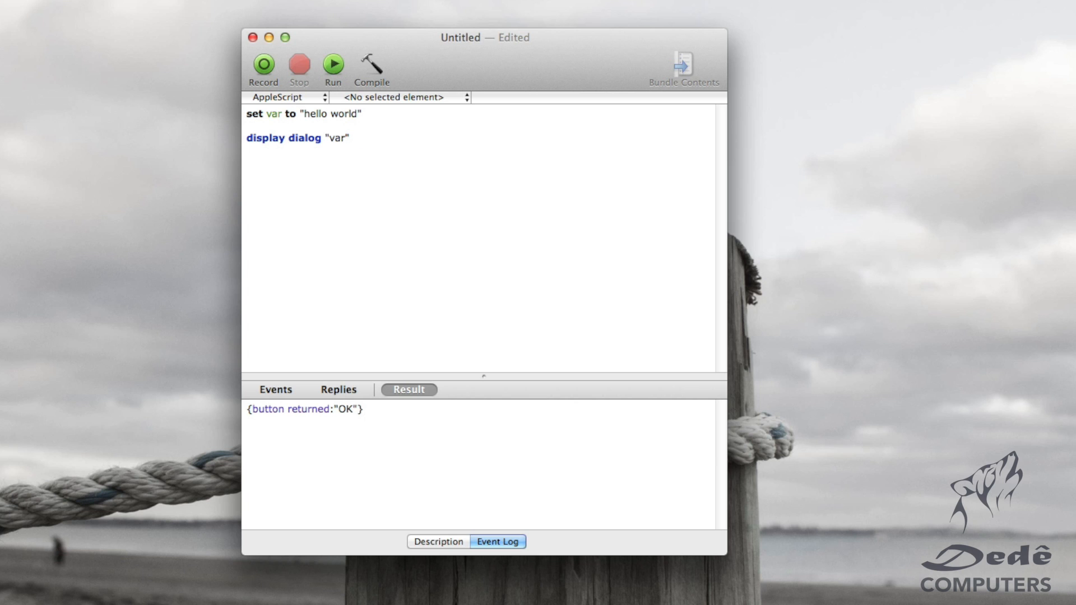
{"action": "left_click", "coordinate": [333, 63]}
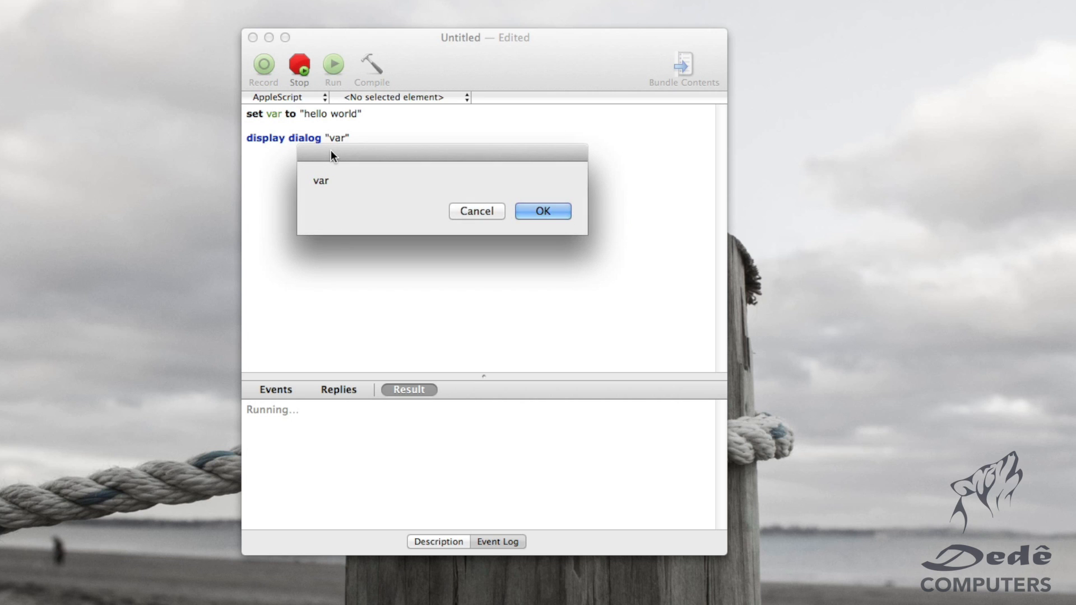
{"action": "left_click", "coordinate": [541, 211]}
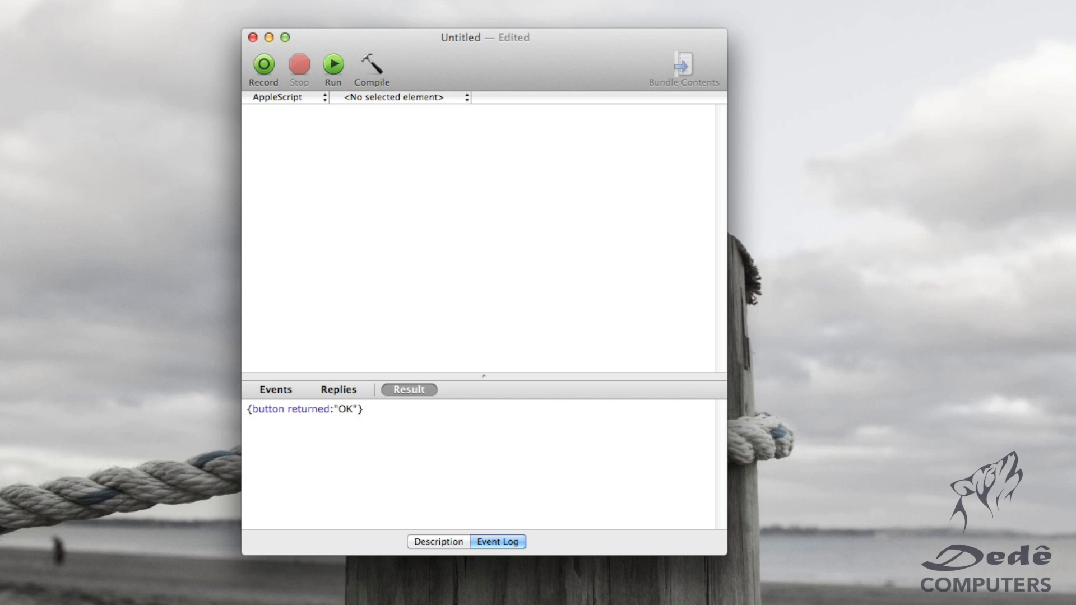
Step: Begin a line setting theName to text returned of a display dialog
{"action": "left_click", "coordinate": [246, 113]}
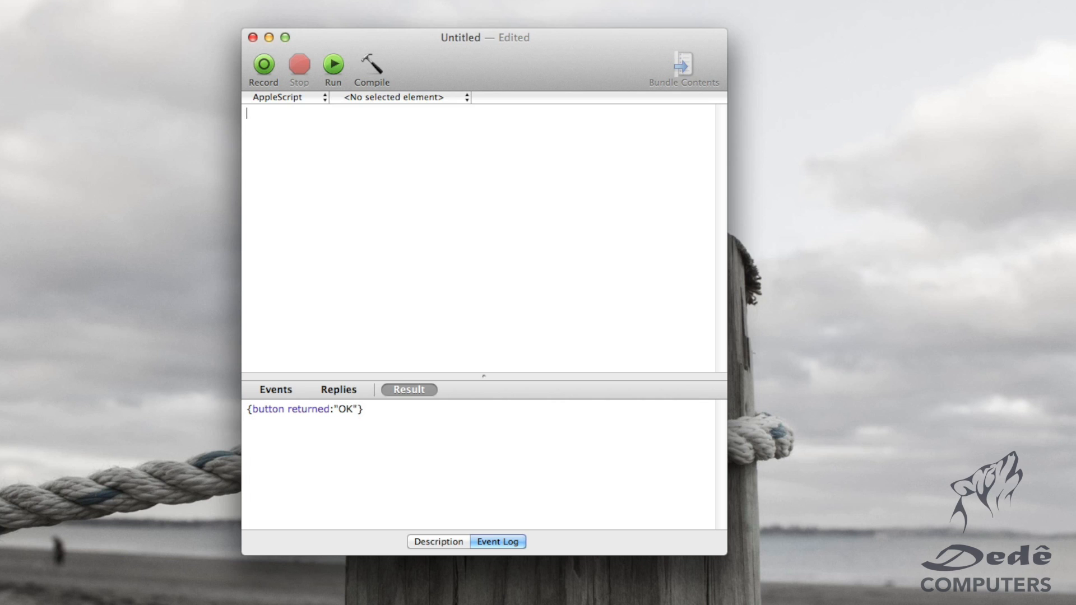
{"action": "type", "text": "set"}
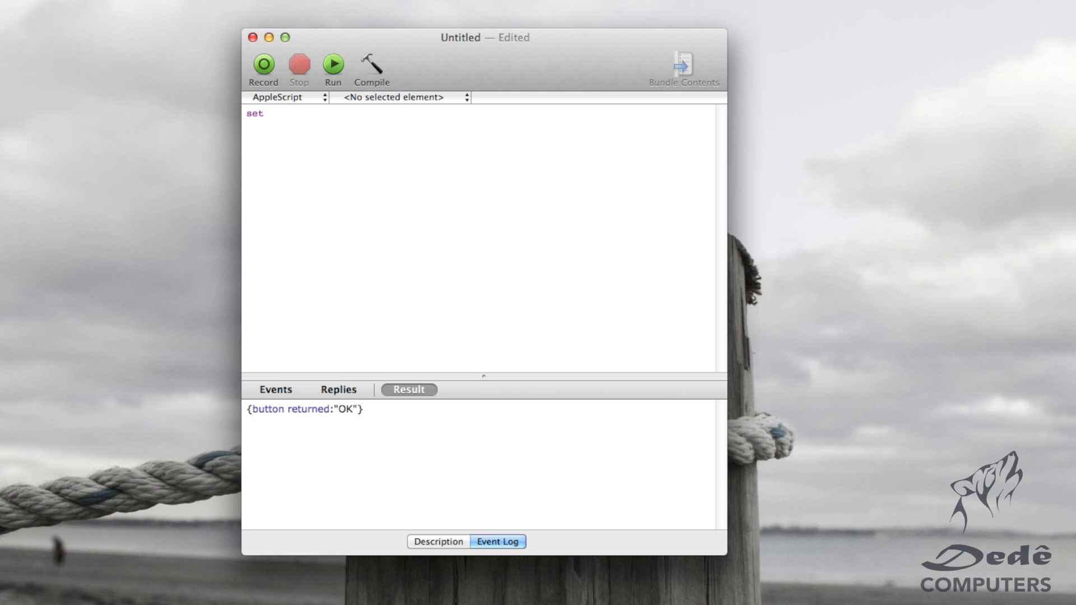
{"action": "type", "text": "theName"}
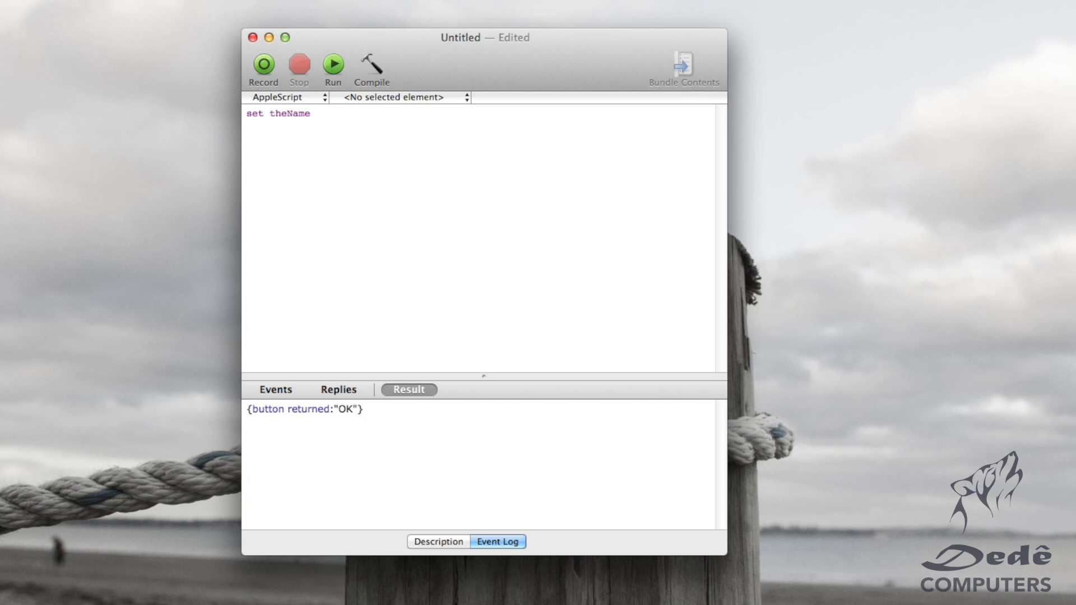
{"action": "type", "text": "to"}
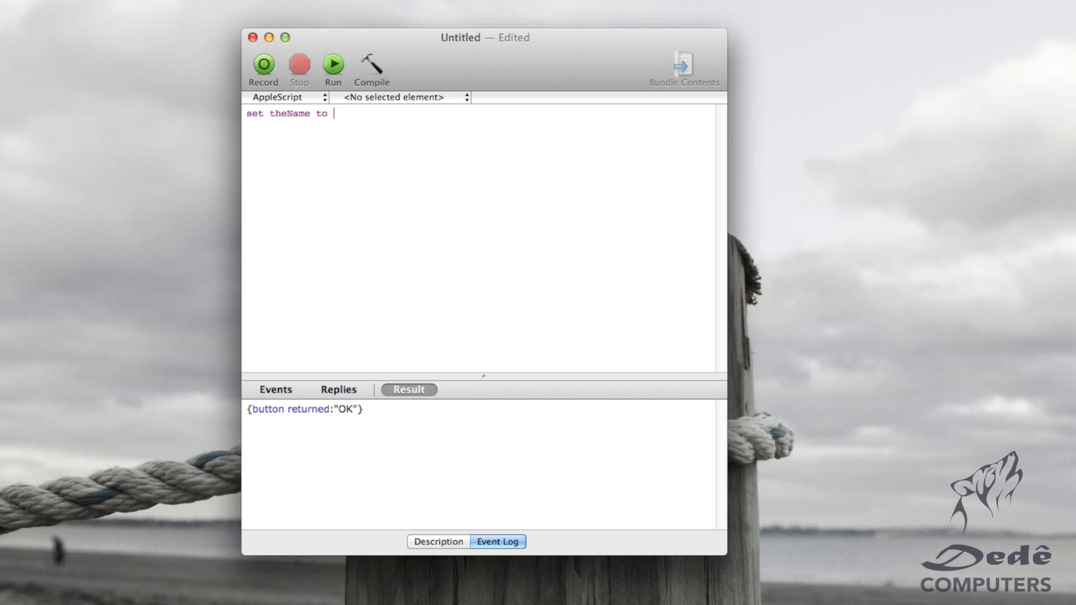
{"action": "type", "text": "text returned of"}
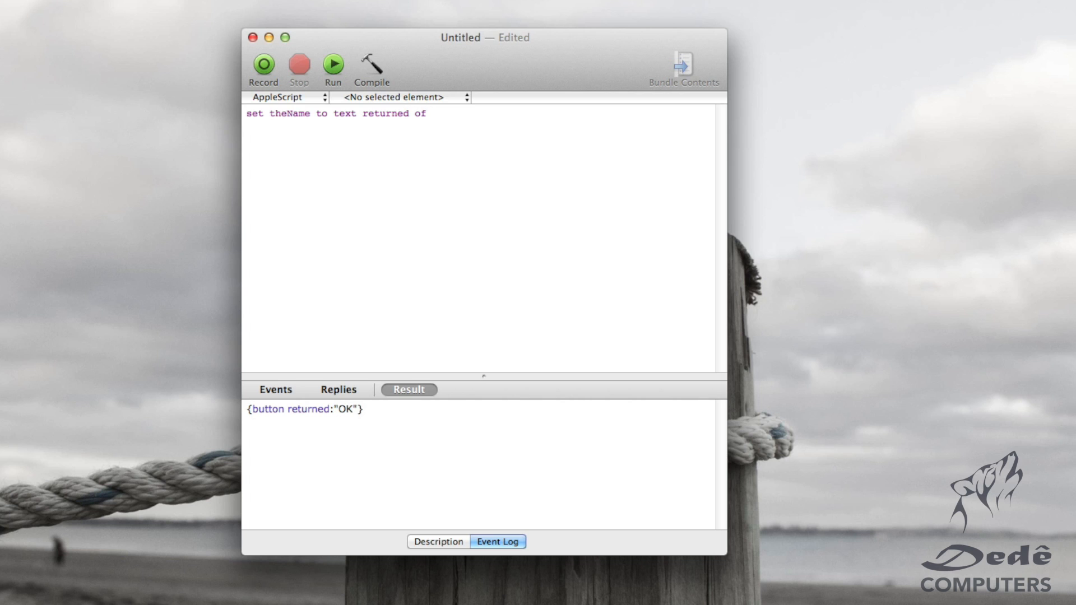
{"action": "type", "text": "()"}
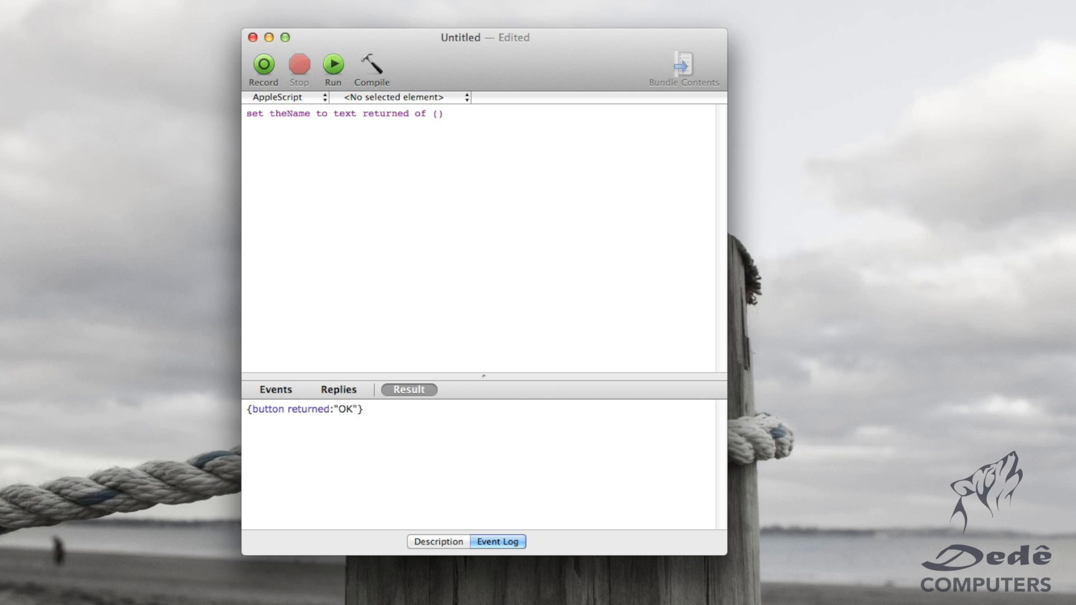
{"action": "type", "text": "display dia"}
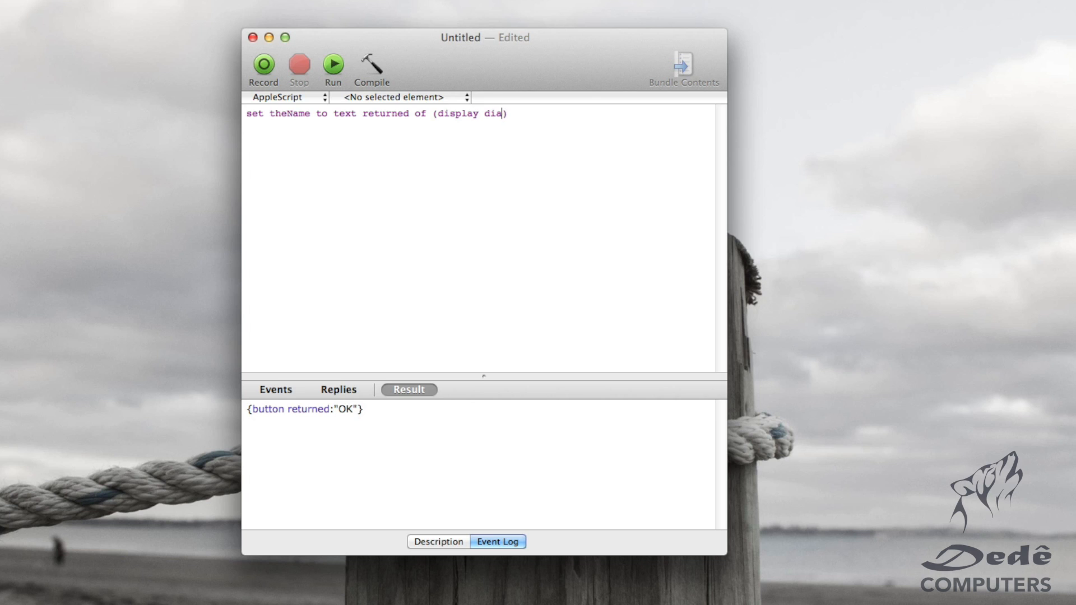
{"action": "type", "text": "log \""}
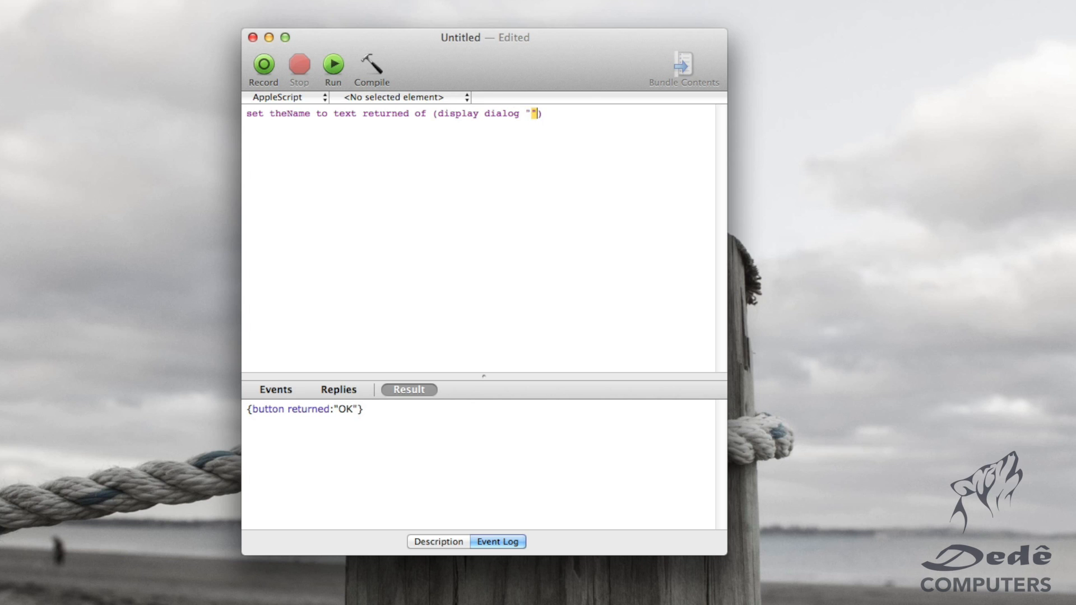
Step: Give the dialog the prompt "What's your name?" with an empty default answer, and compile
{"action": "type", "text": "Whats"}
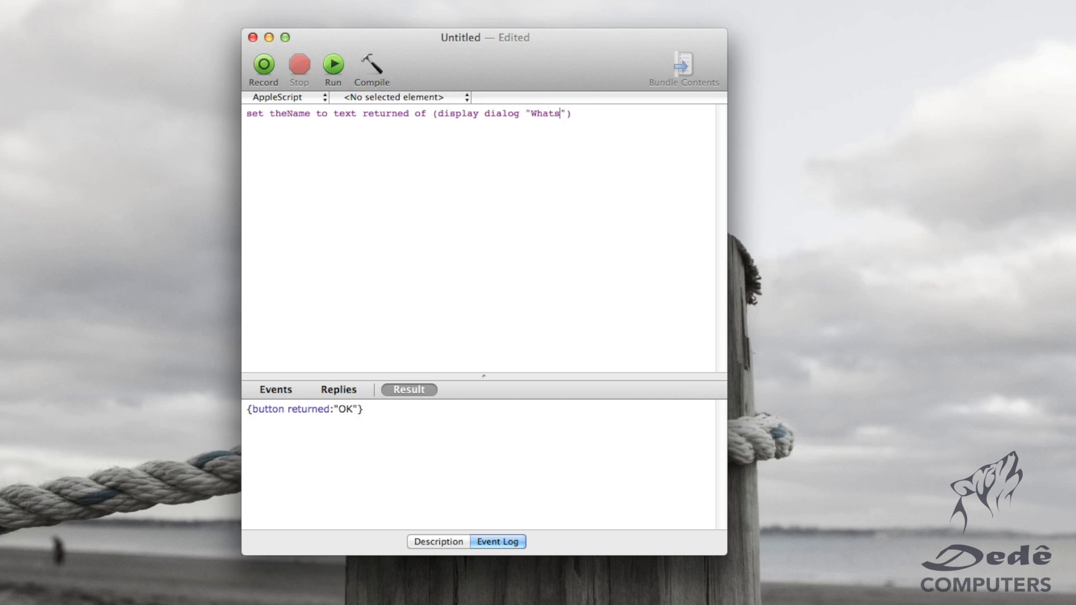
{"action": "type", "text": "'s"}
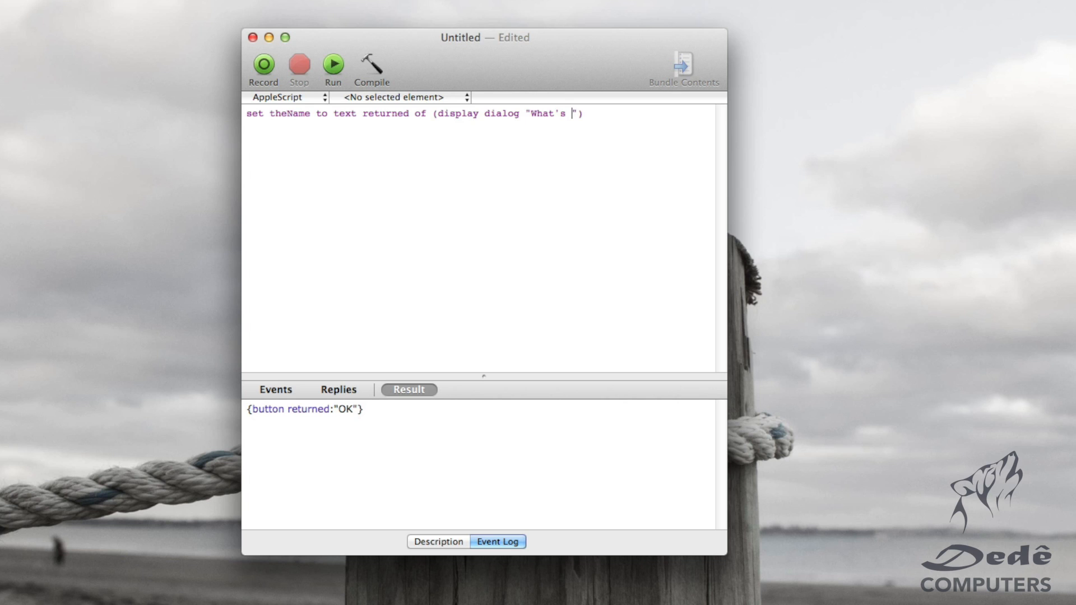
{"action": "type", "text": "your name"}
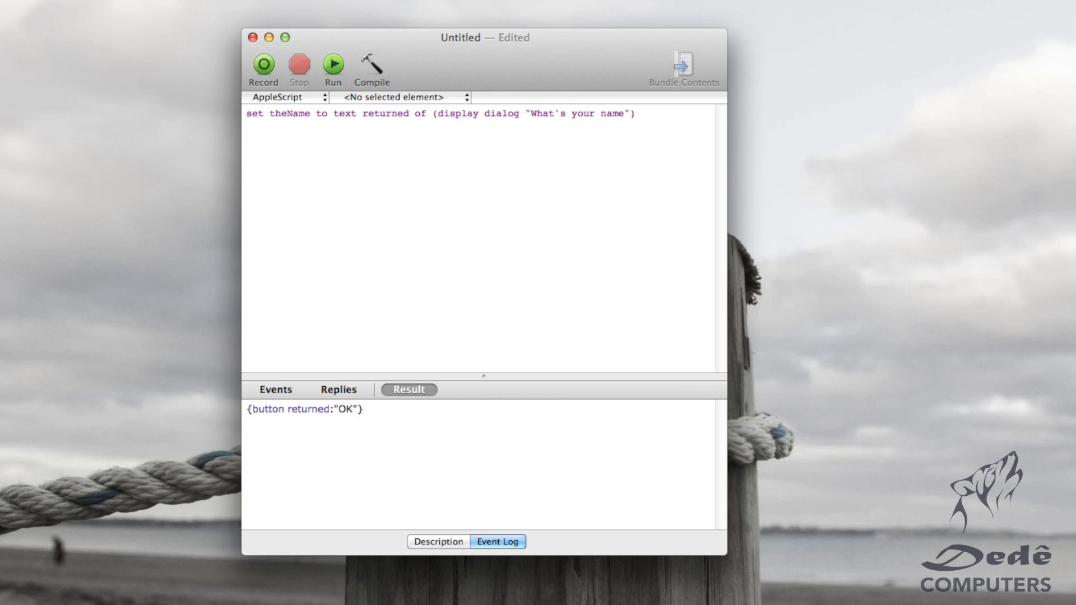
{"action": "type", "text": "?"}
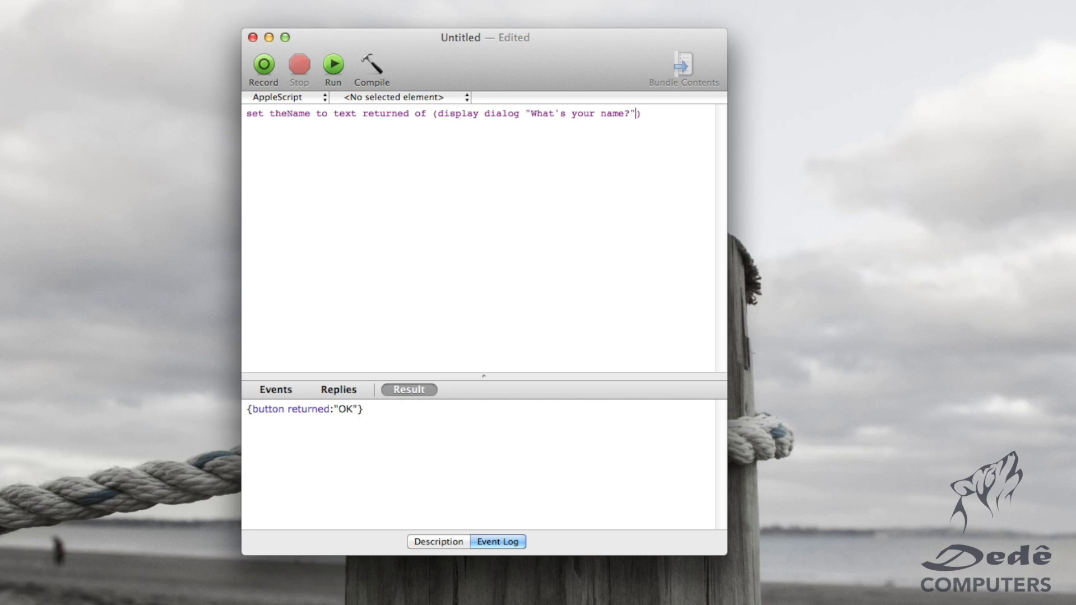
{"action": "type", "text": "defaul"}
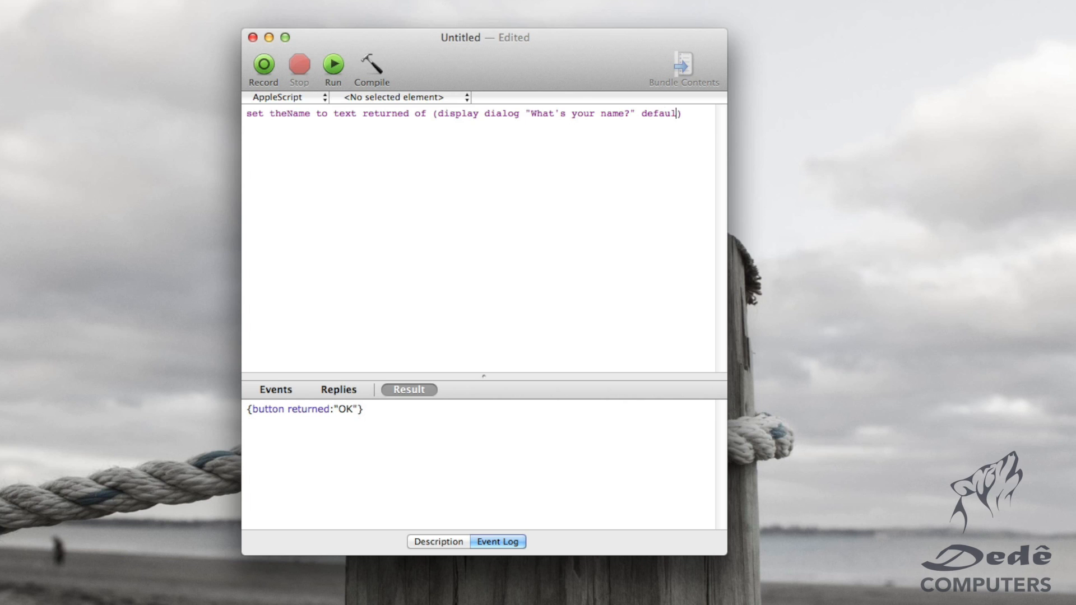
{"action": "type", "text": "anw"}
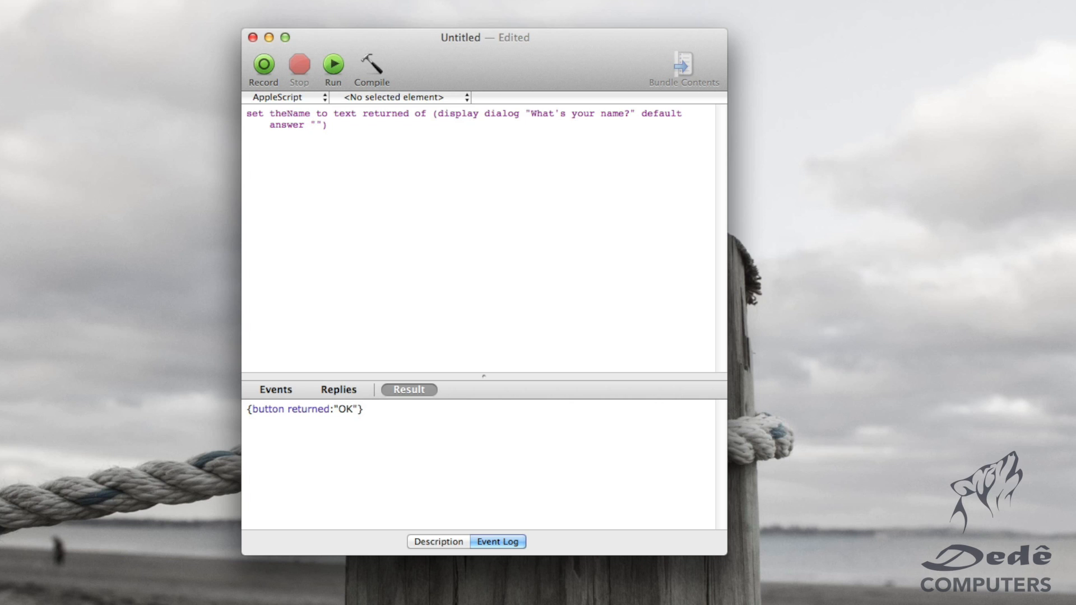
{"action": "left_click", "coordinate": [371, 65]}
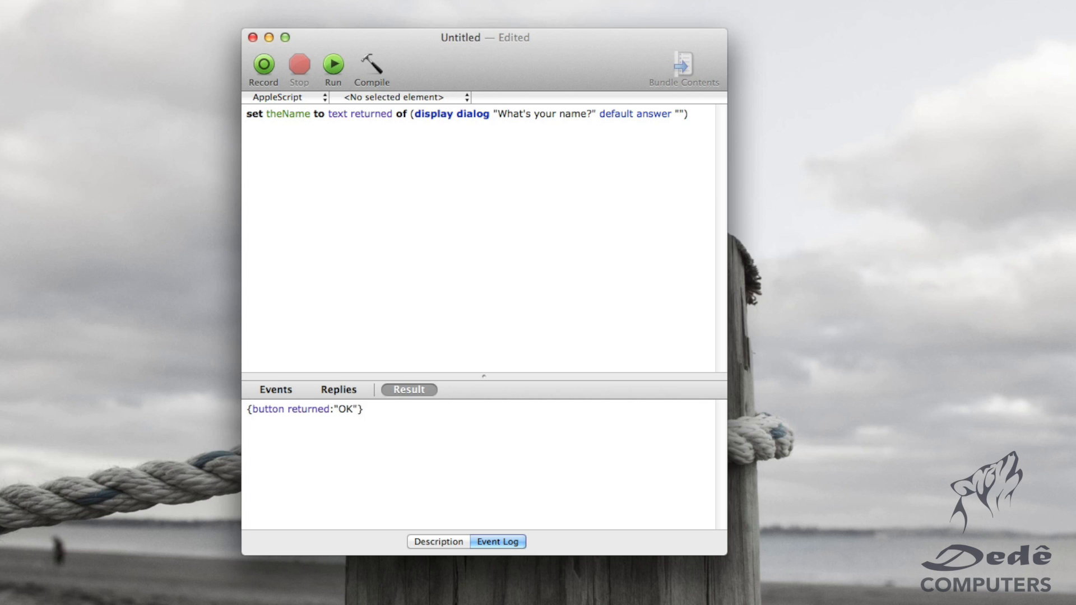
Step: Run the script and answer the name prompt with Andres
{"action": "left_click", "coordinate": [333, 63]}
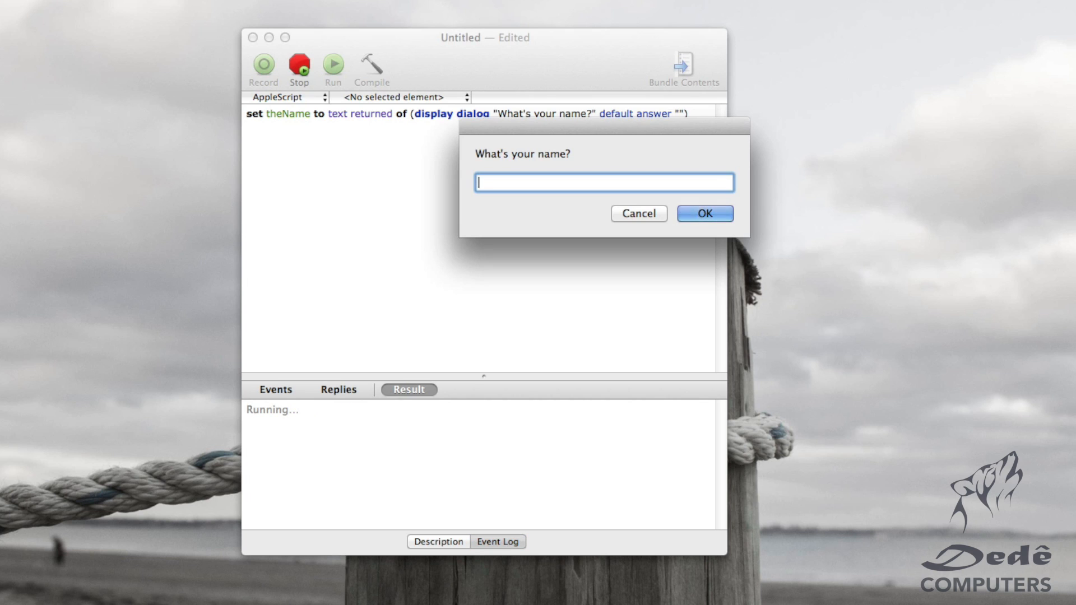
{"action": "mouse_move", "coordinate": [482, 160]}
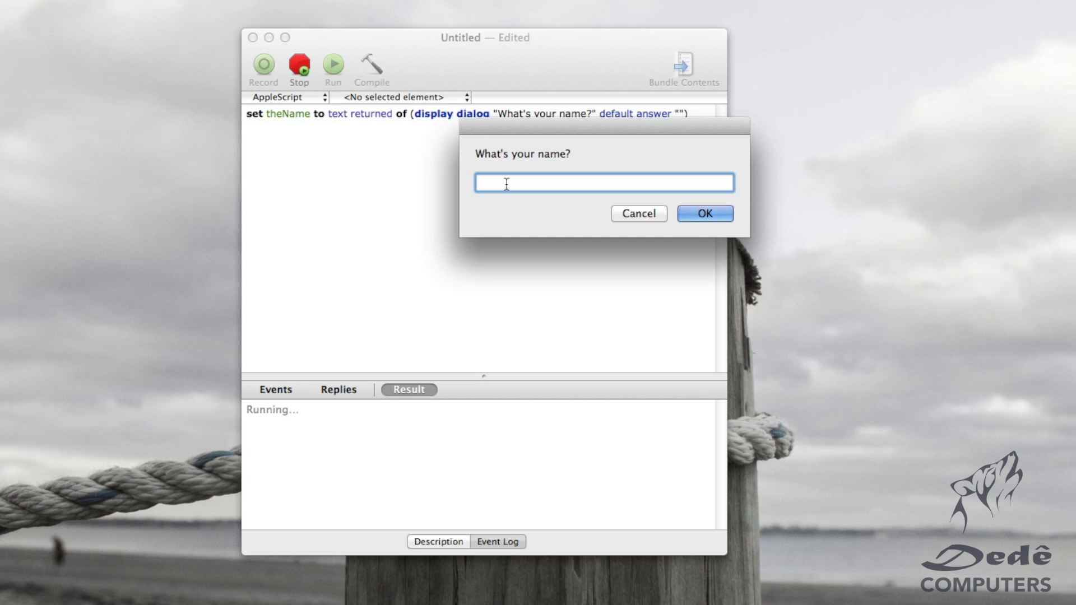
{"action": "type", "text": "Andres"}
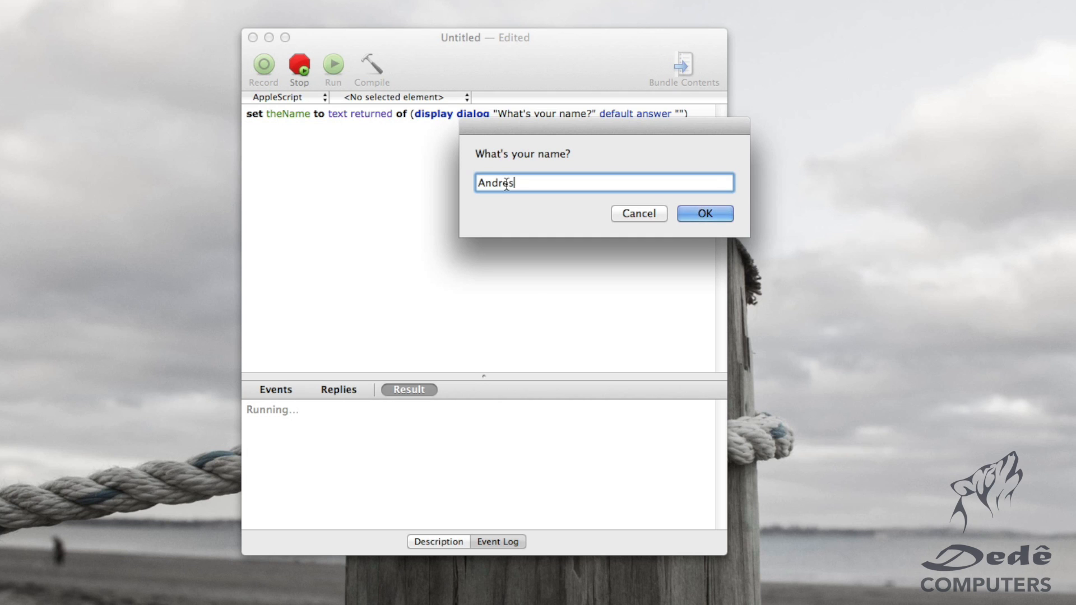
{"action": "left_click", "coordinate": [704, 213]}
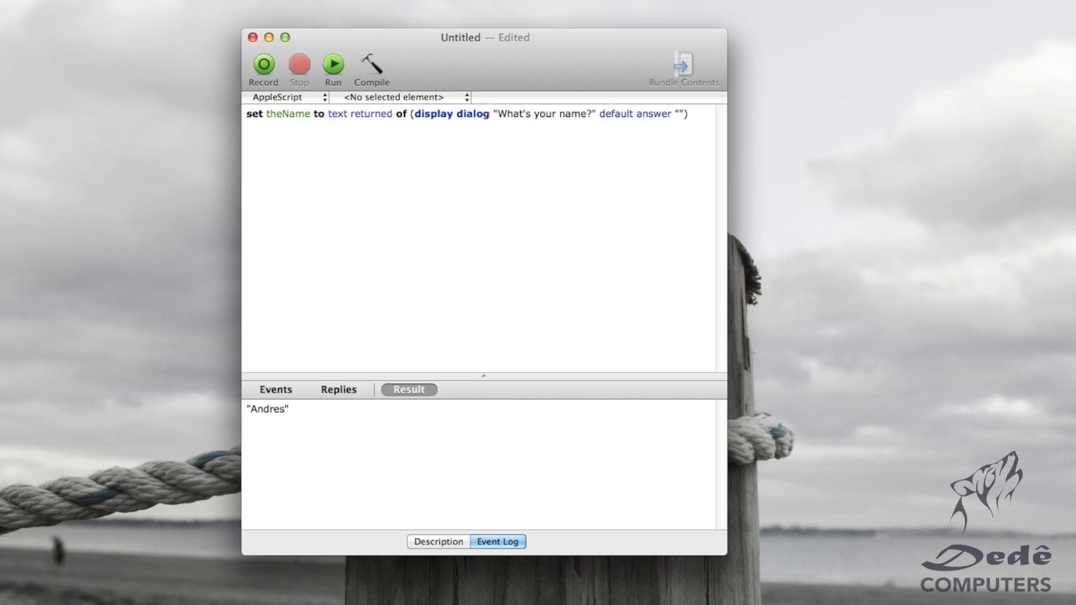
Step: Add display dialog theName, rerun, enter a name and accept both dialogs to see it echoed
{"action": "type", "text": "dislpay"}
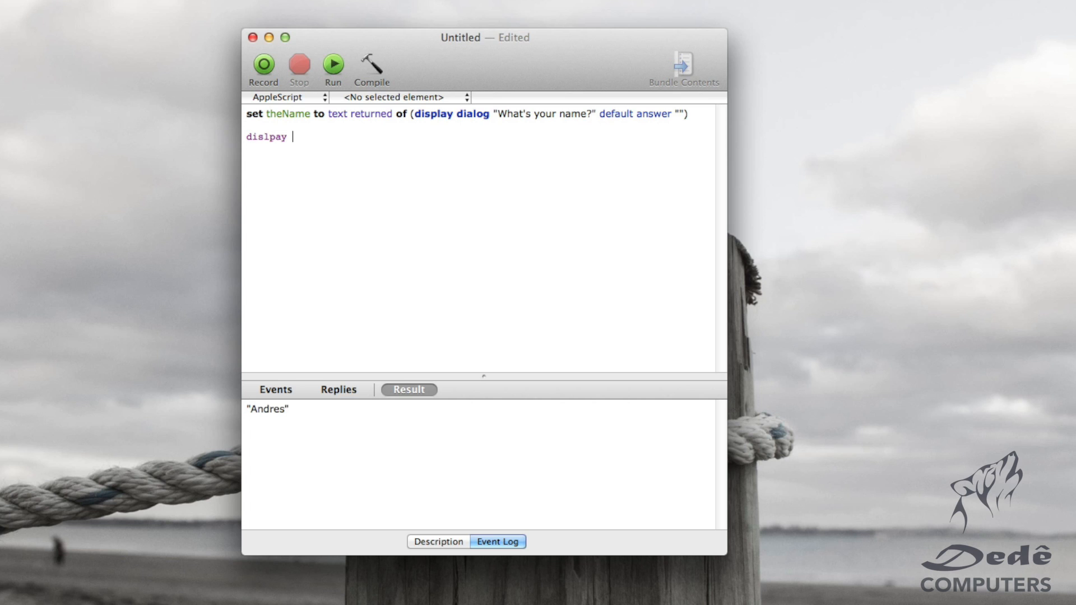
{"action": "type", "text": "display dialog theNa"}
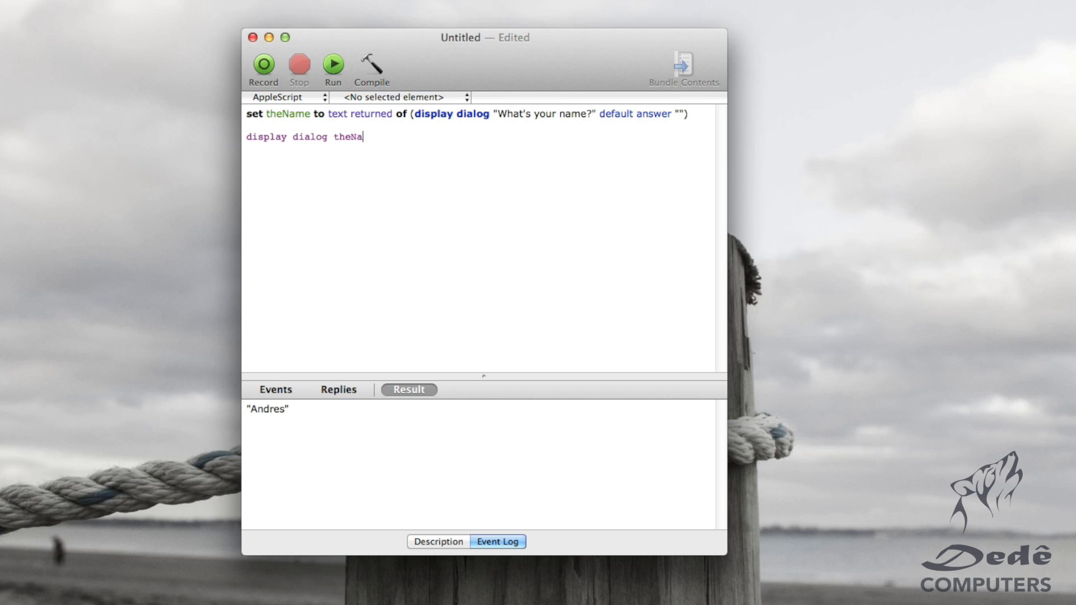
{"action": "left_click", "coordinate": [333, 64]}
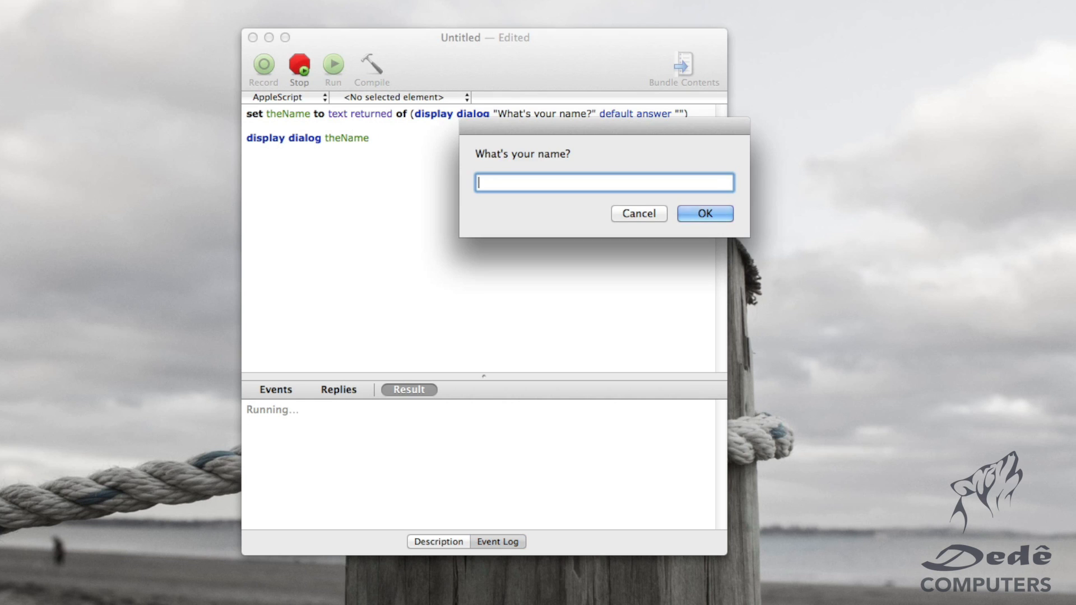
{"action": "type", "text": "Ander"}
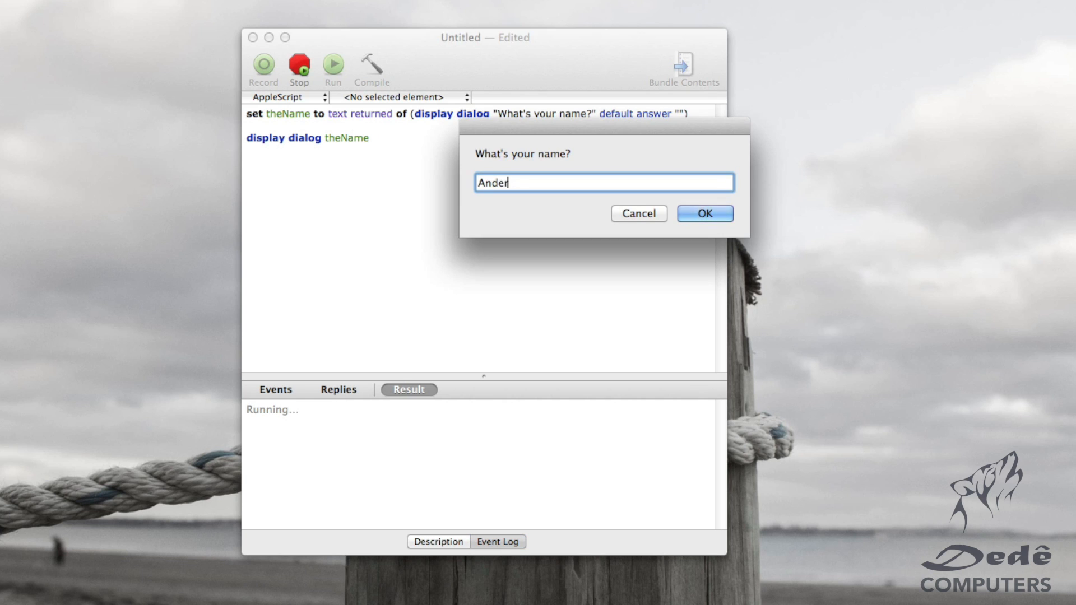
{"action": "left_click", "coordinate": [703, 213]}
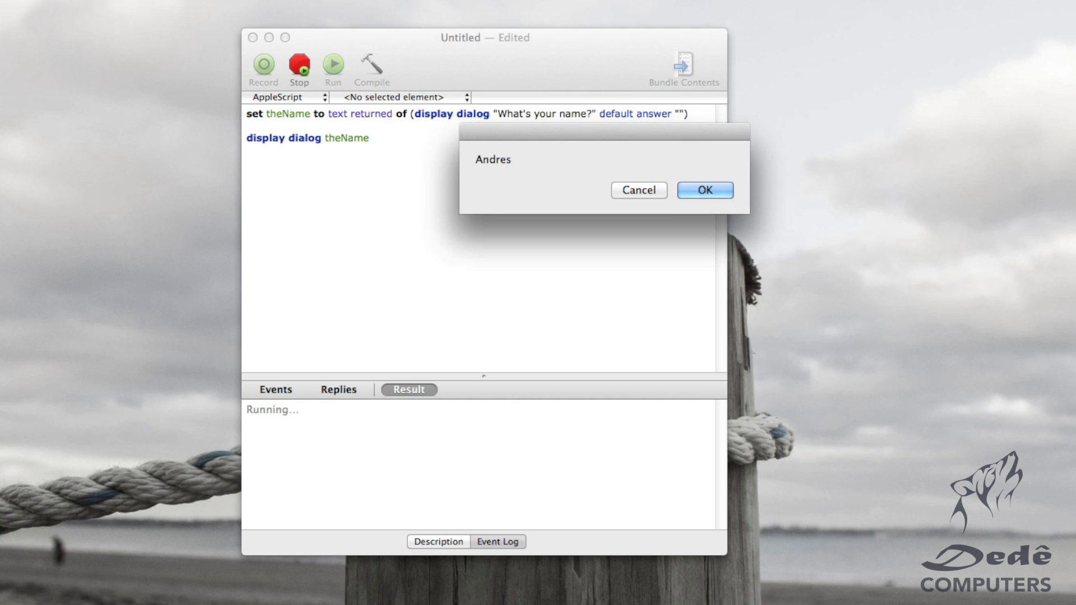
{"action": "left_click", "coordinate": [704, 190]}
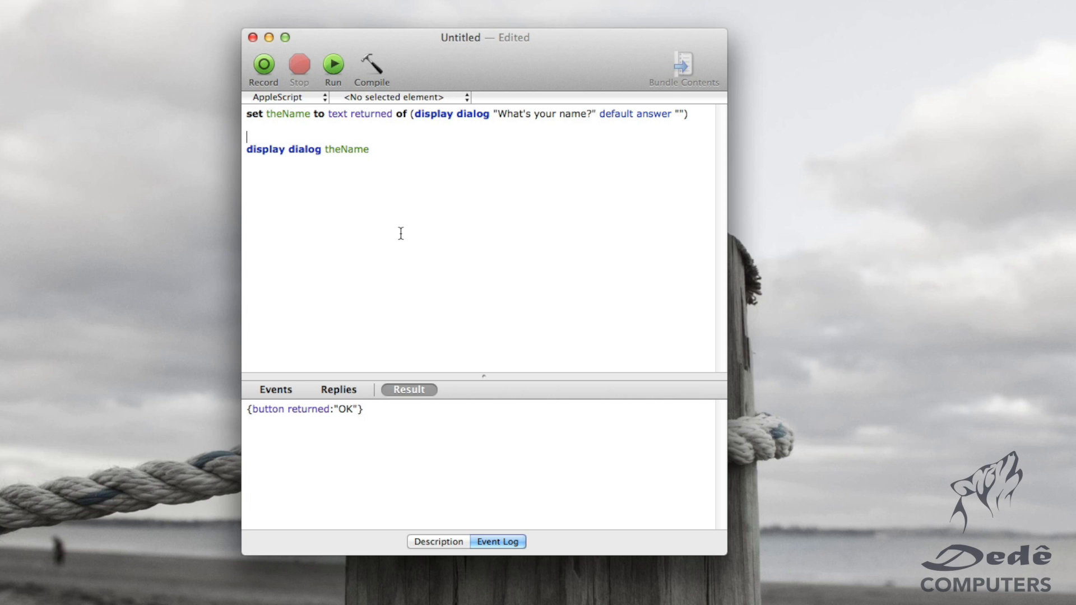
Step: Begin a line setting theLocation to text returned of a "What's your location" dialog
{"action": "type", "text": "set"}
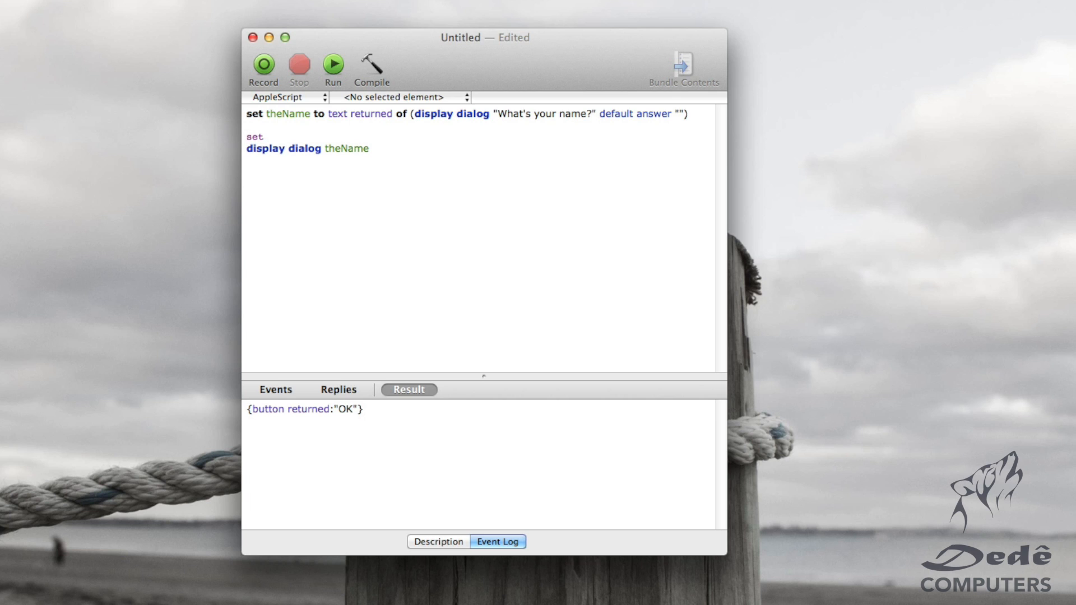
{"action": "type", "text": "theLoc"}
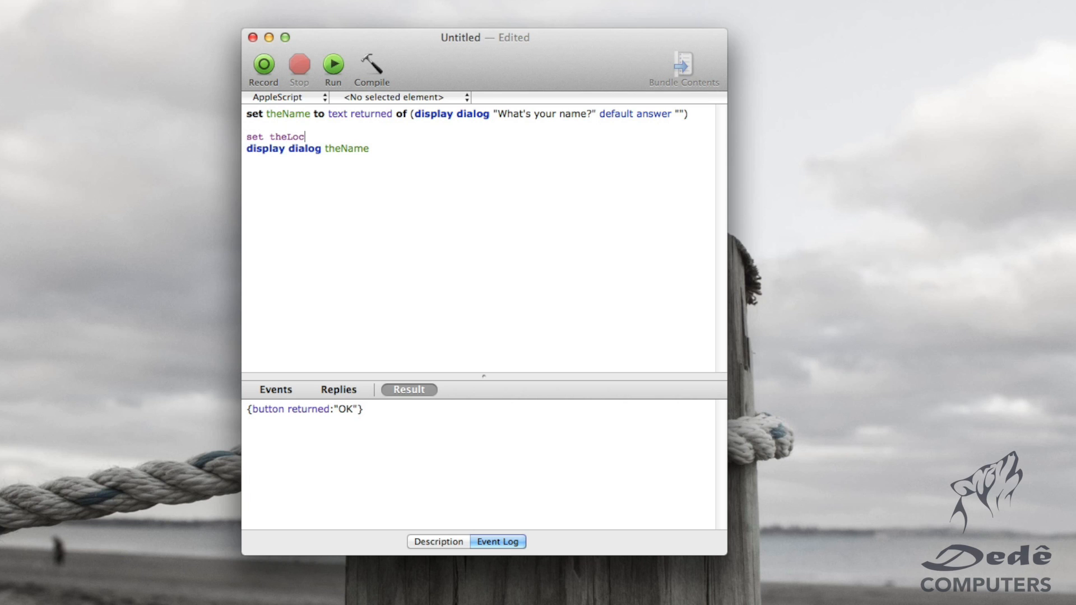
{"action": "type", "text": "ation"}
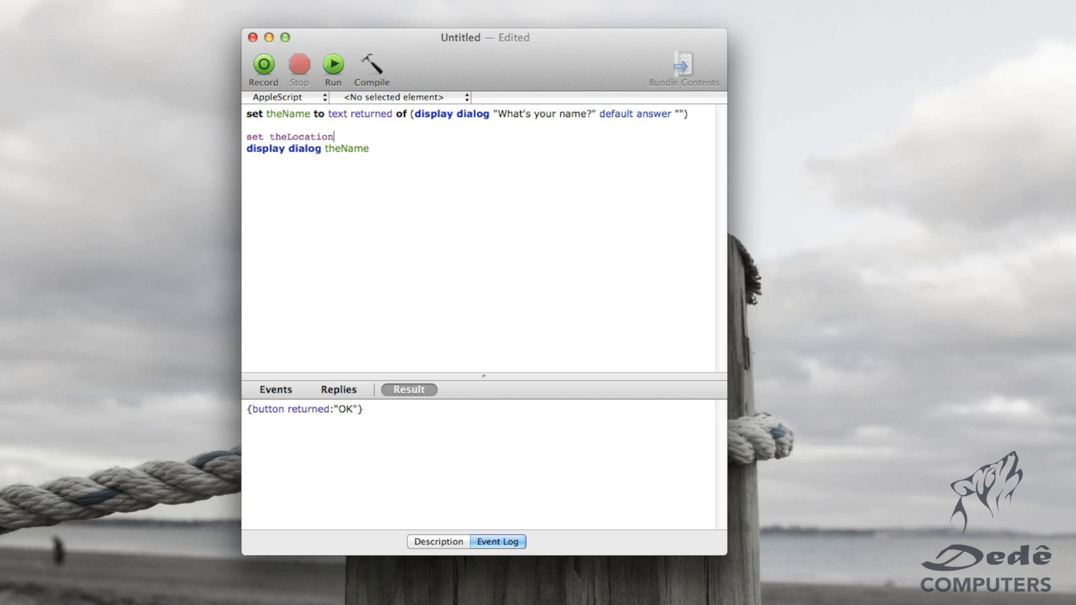
{"action": "type", "text": "to text returned of"}
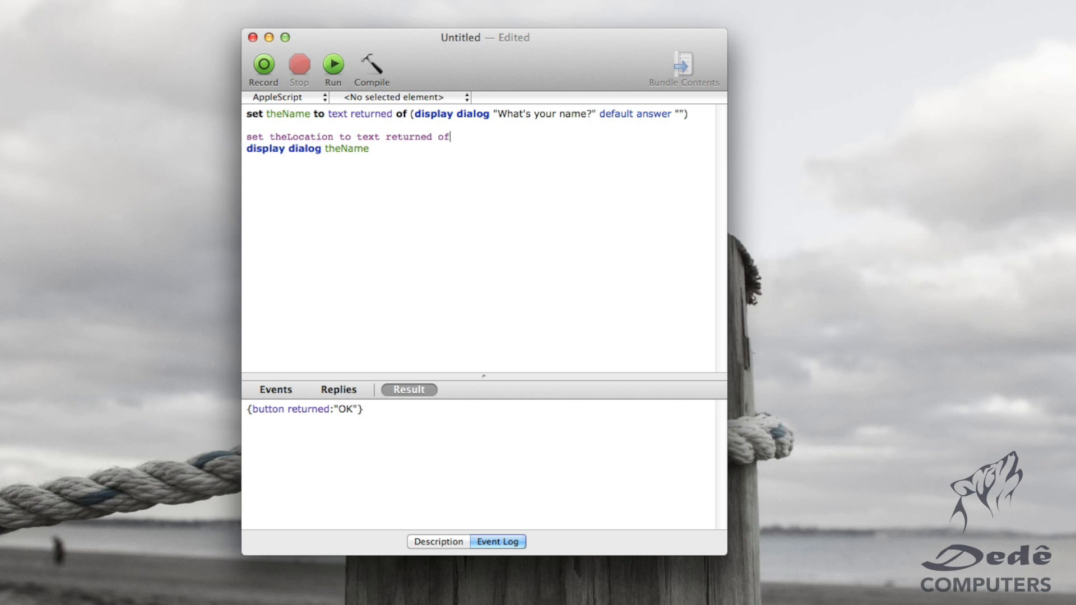
{"action": "type", "text": "(d"}
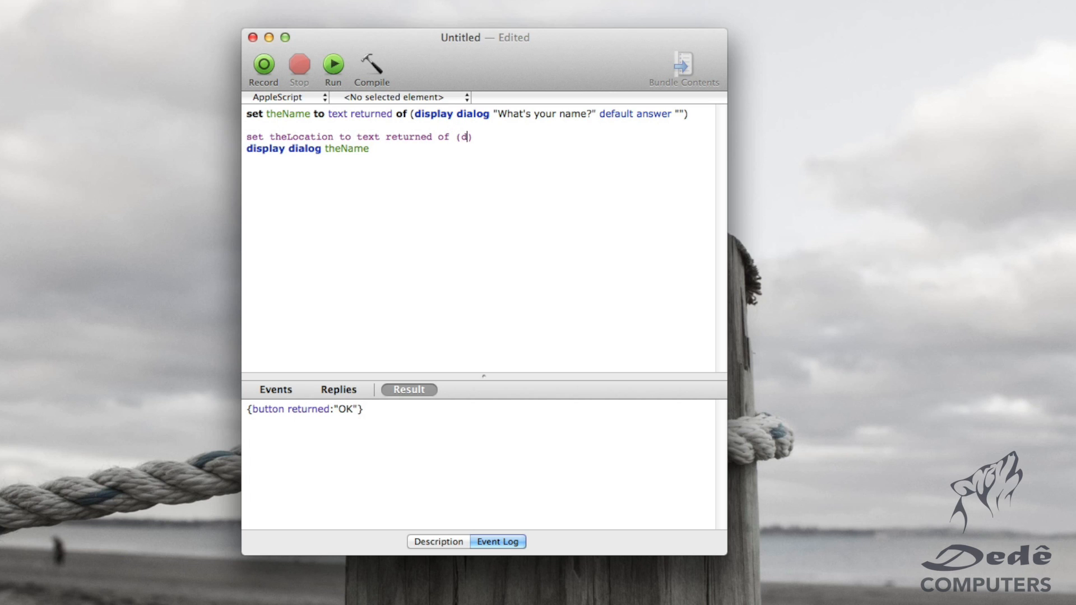
{"action": "type", "text": "isplay dialog \"What's"}
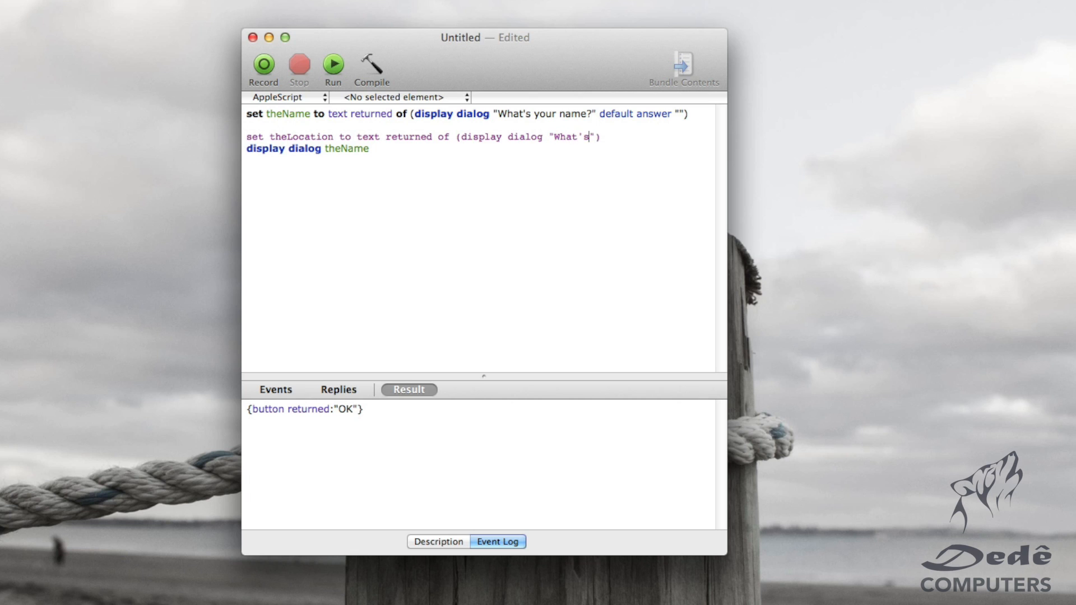
{"action": "type", "text": "your locatio"}
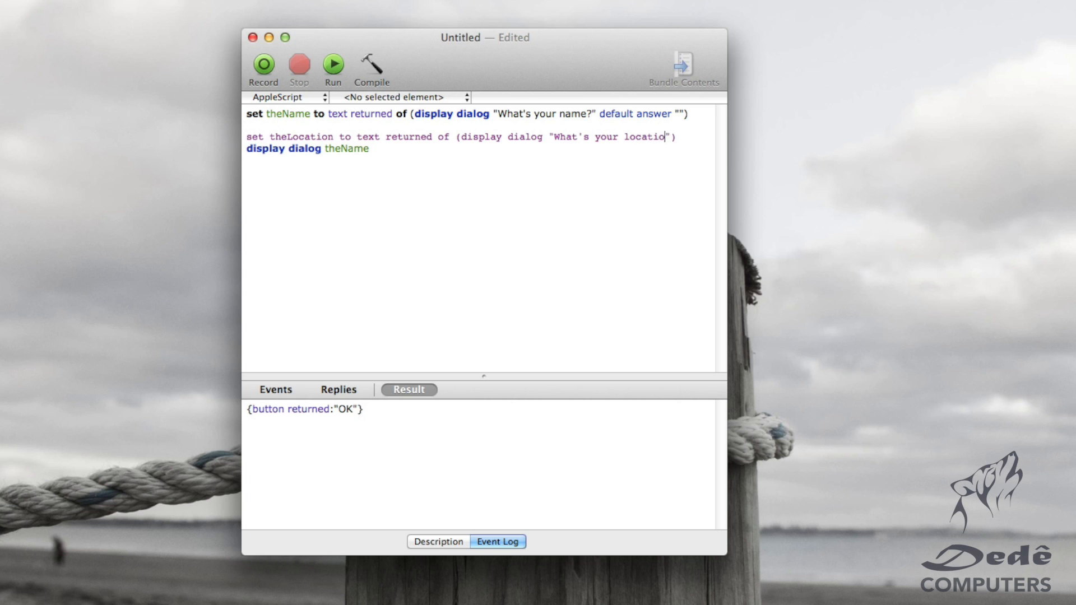
{"action": "type", "text": "n"}
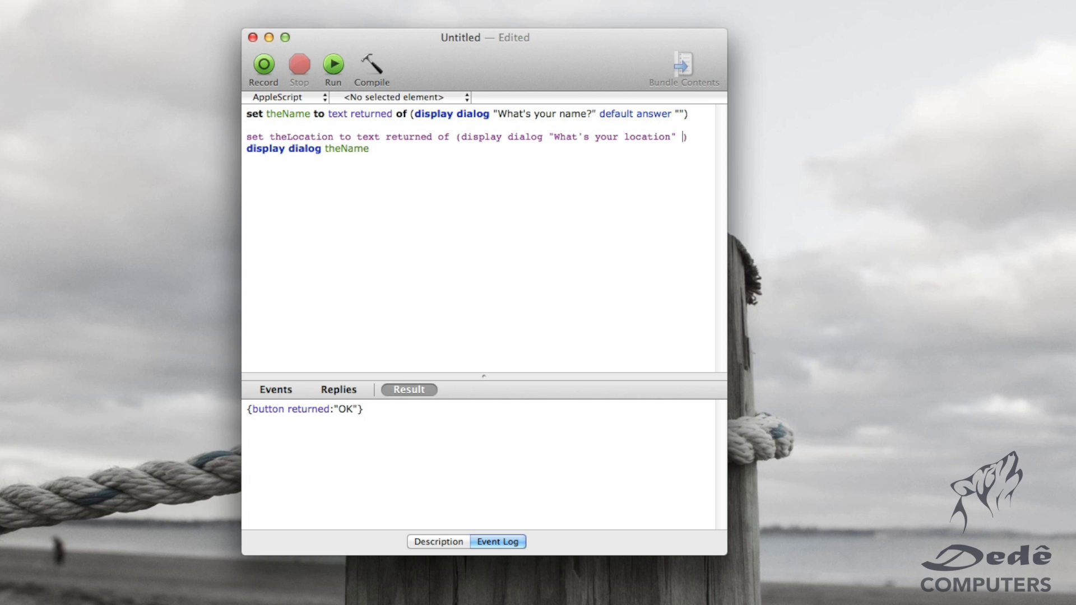
Step: Give the location prompt a default answer of "New Zealand"
{"action": "type", "text": "default"}
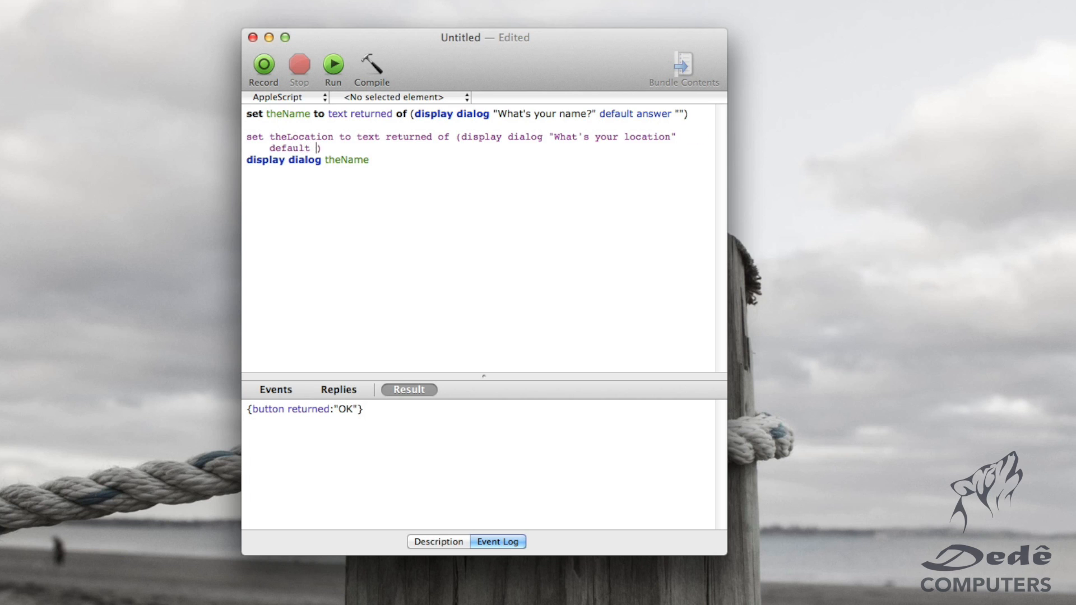
{"action": "type", "text": "answer"}
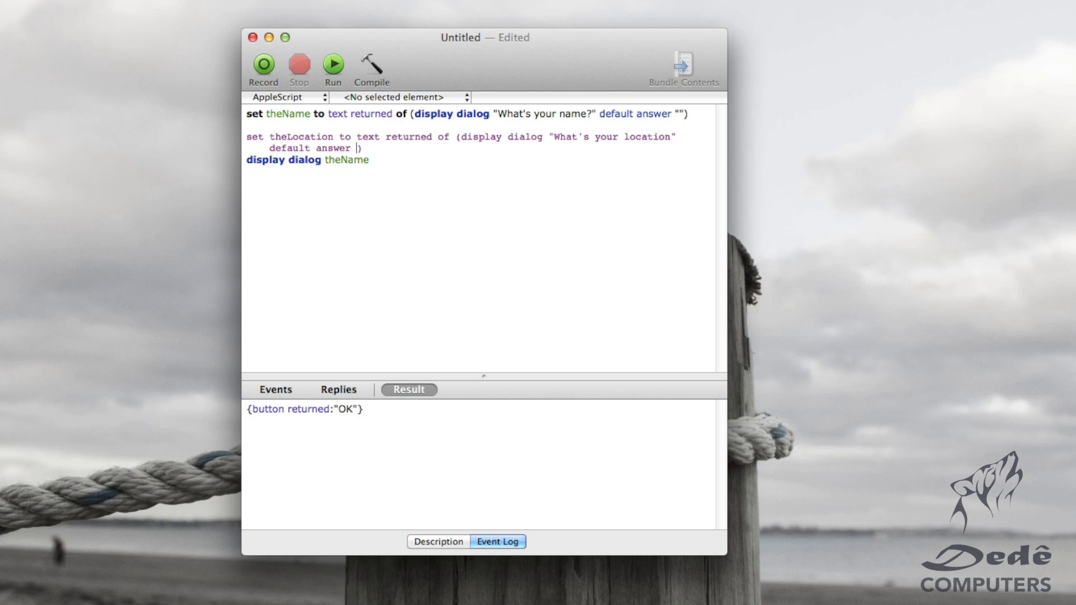
{"action": "type", "text": "\""}
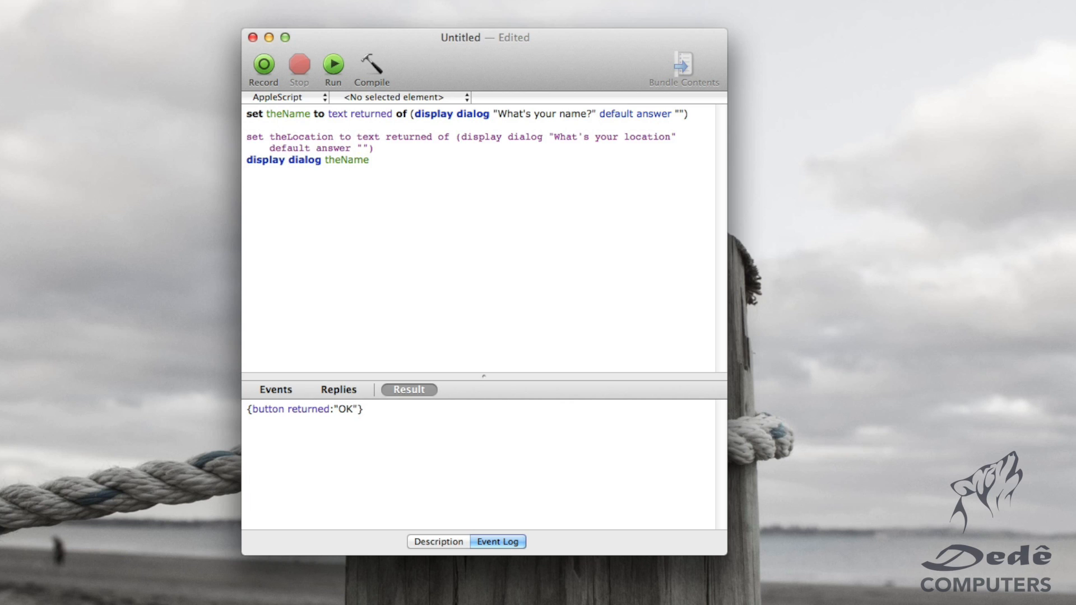
{"action": "left_click", "coordinate": [361, 148]}
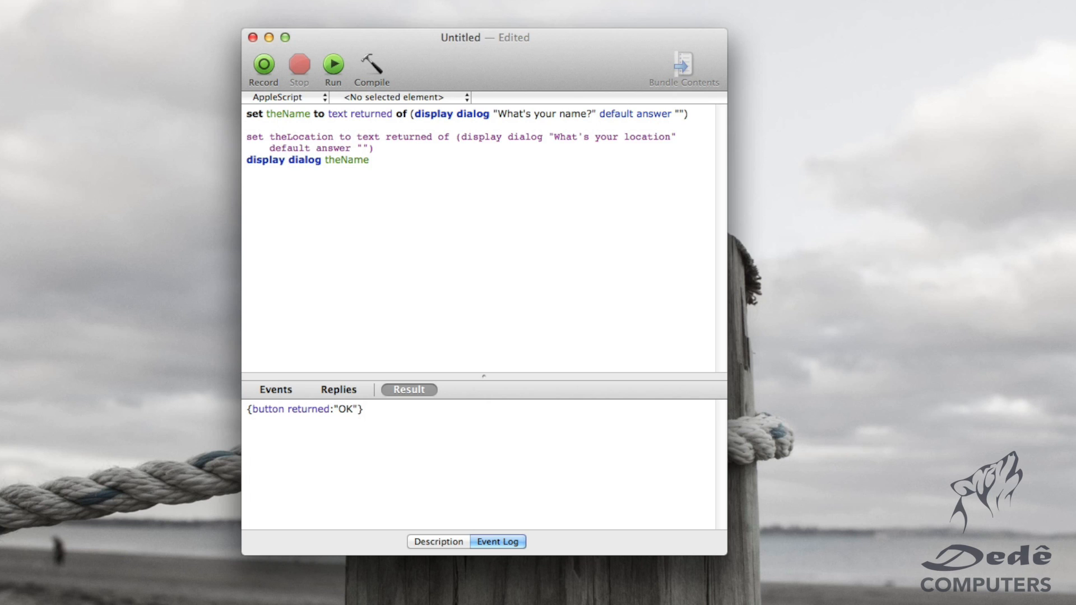
{"action": "type", "text": "Ne"}
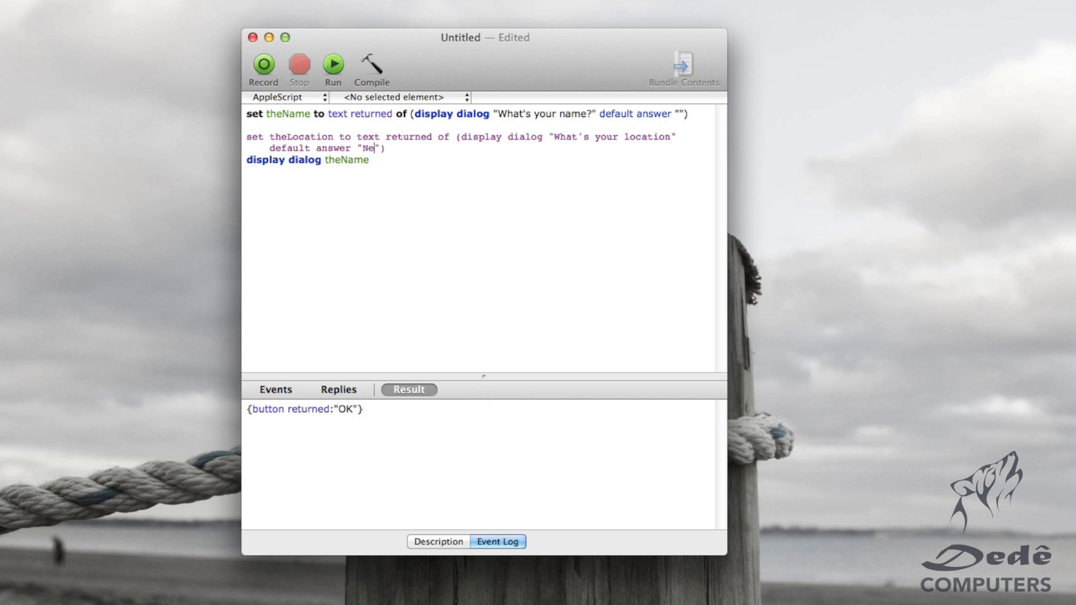
{"action": "type", "text": "w Zeaa"}
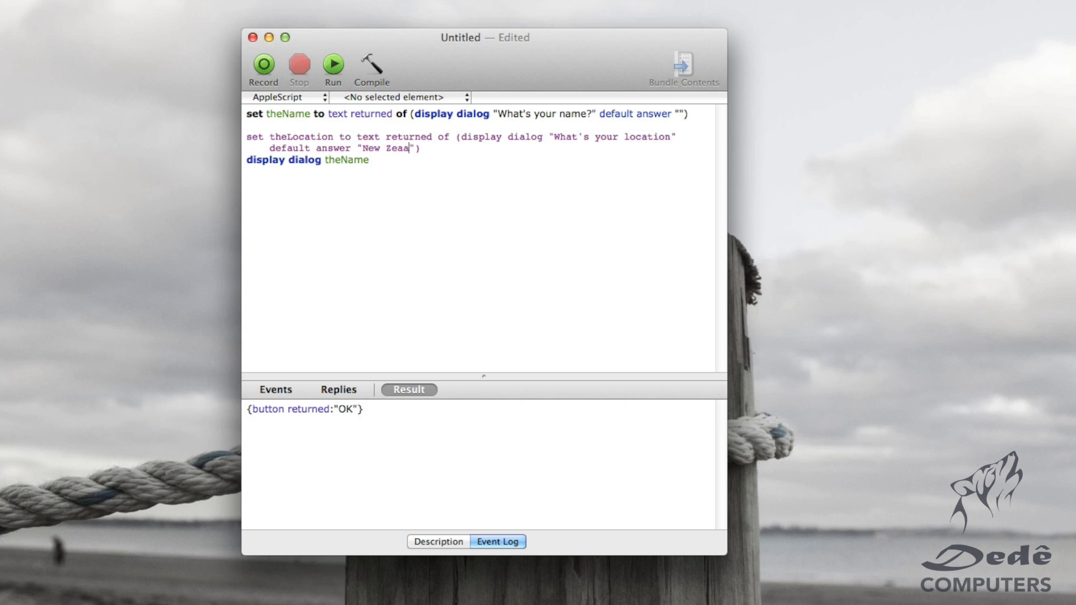
{"action": "type", "text": "land"}
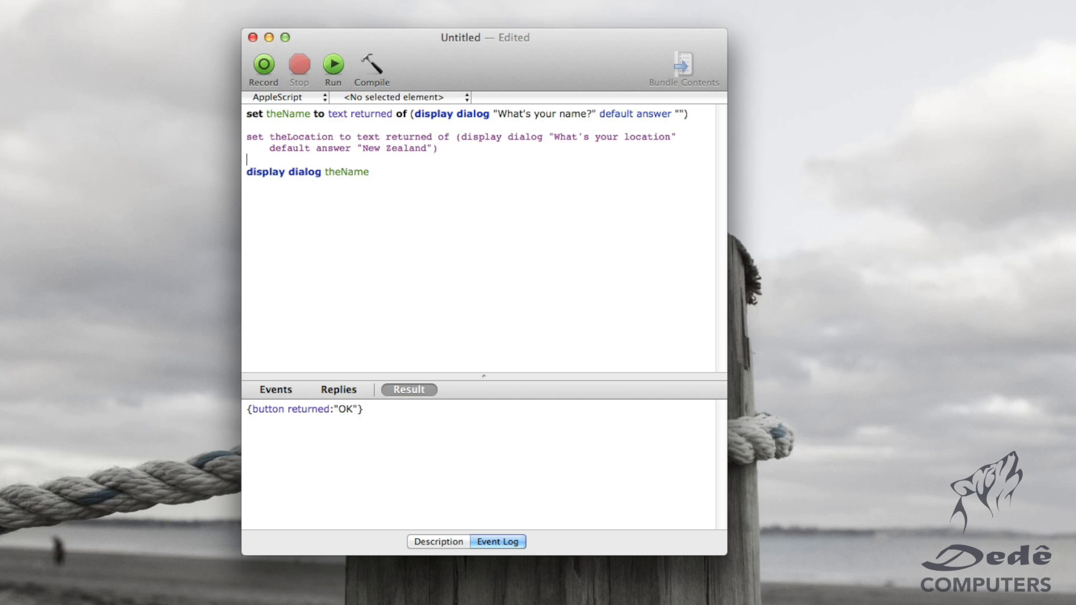
Step: Change the final dialog to "Hello" & theName & ready for further concatenation
{"action": "left_click", "coordinate": [371, 65]}
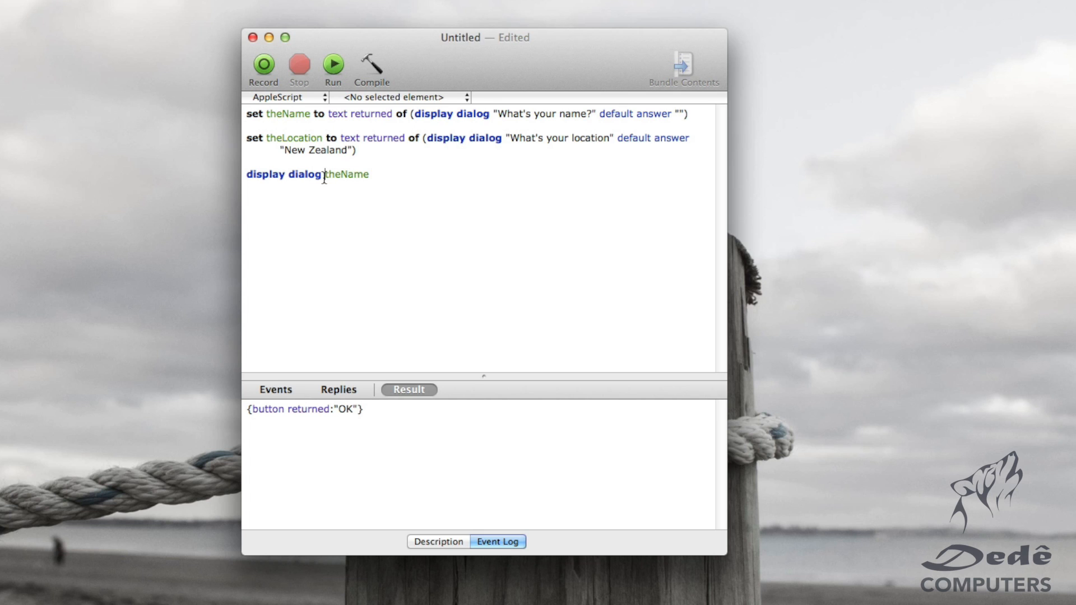
{"action": "type", "text": "\""}
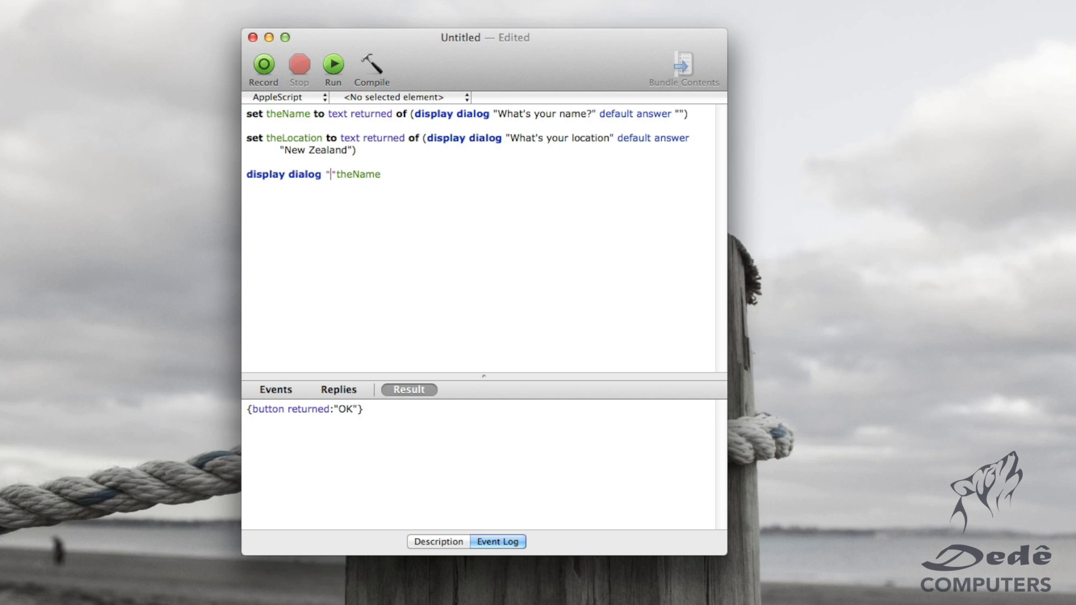
{"action": "type", "text": "Hello"}
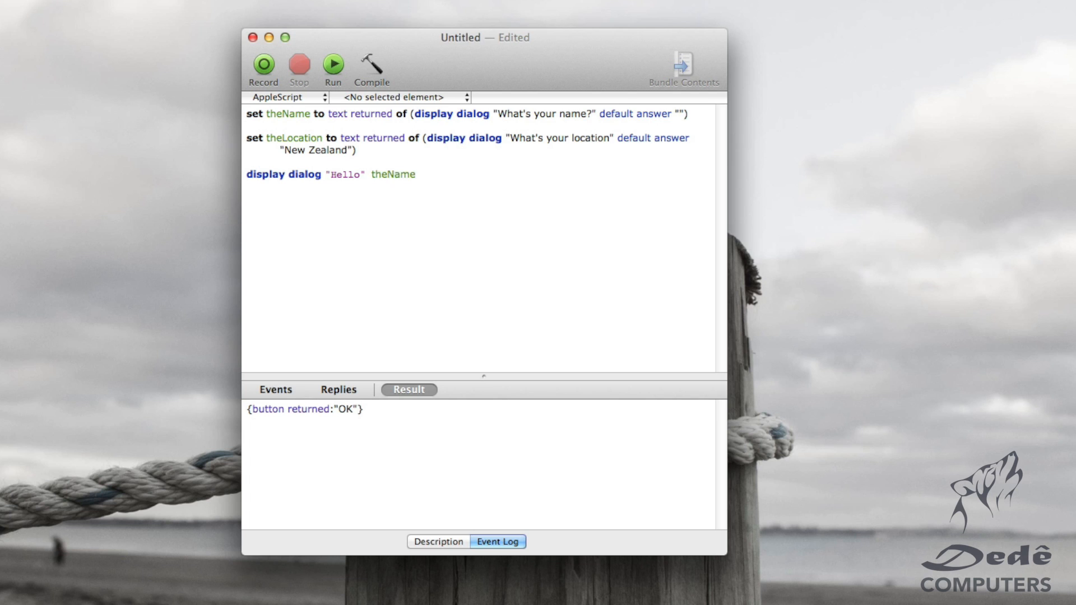
{"action": "type", "text": "&"}
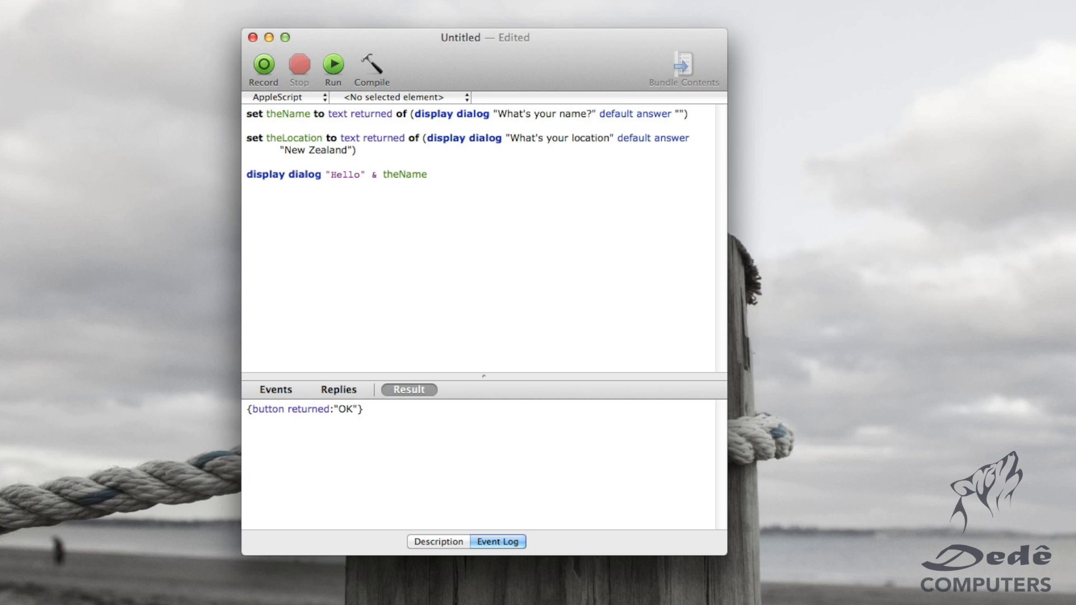
{"action": "left_click", "coordinate": [343, 175]}
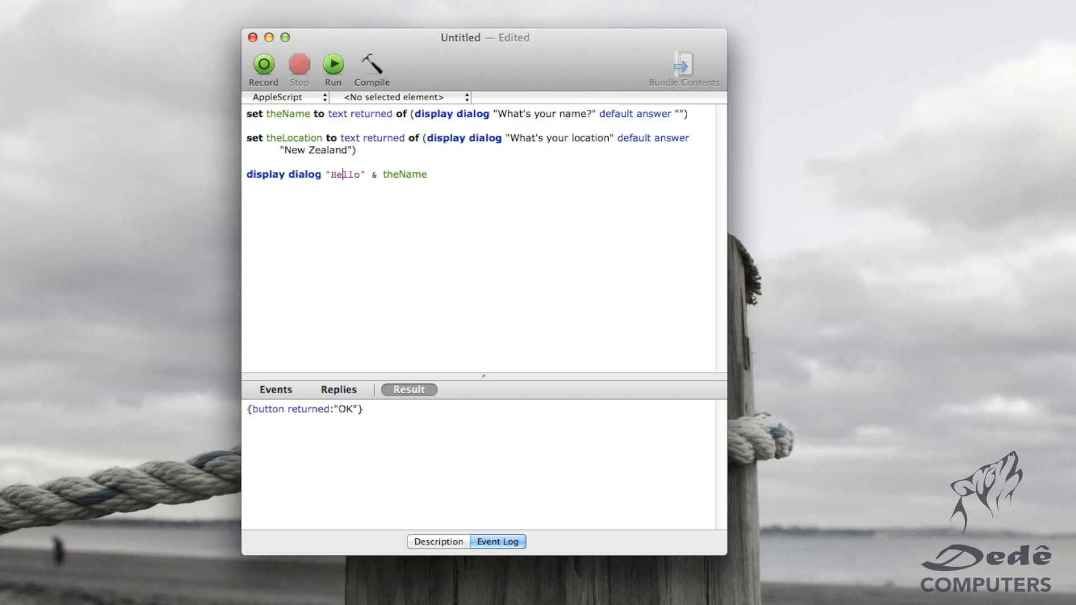
{"action": "left_click", "coordinate": [364, 174]}
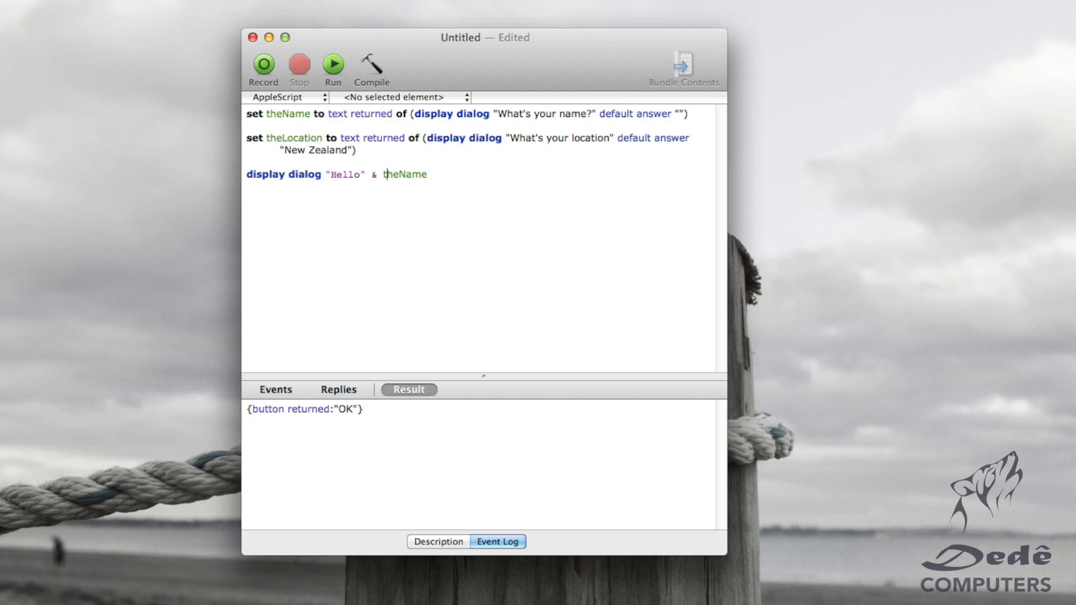
{"action": "left_click", "coordinate": [433, 174]}
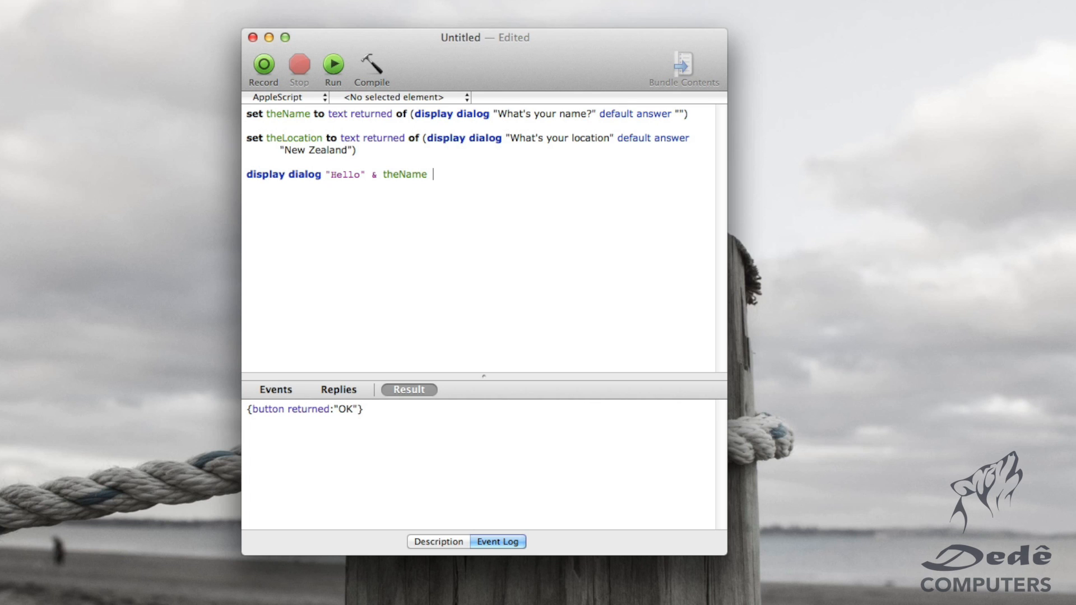
{"action": "type", "text": "&"}
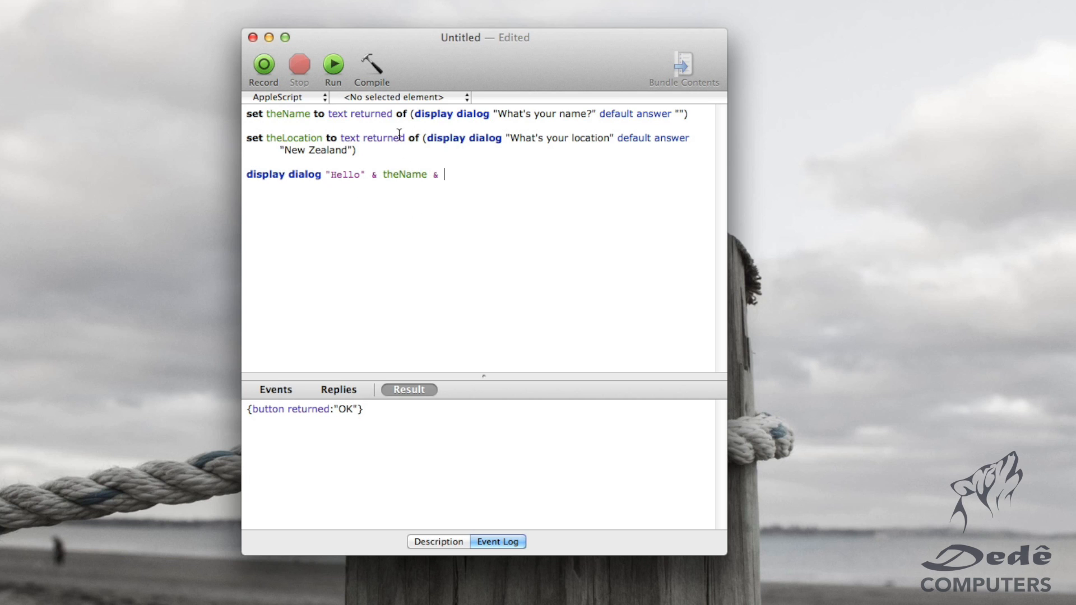
{"action": "mouse_move", "coordinate": [386, 189]}
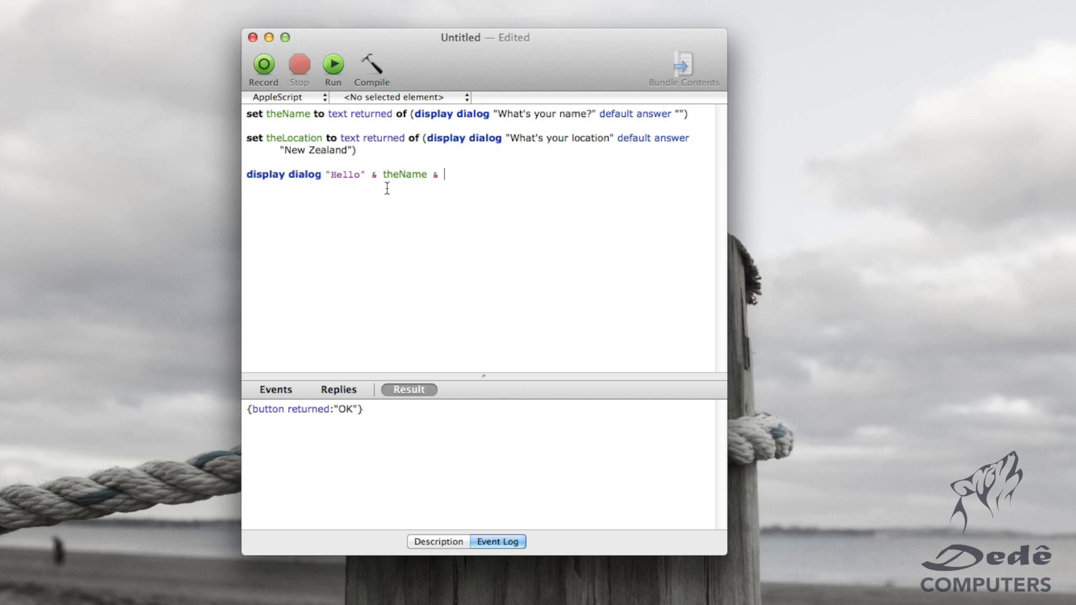
Step: Extend the greeting to "Hello " & theName & ". How's the weather in " & theLocation
{"action": "left_click", "coordinate": [349, 174]}
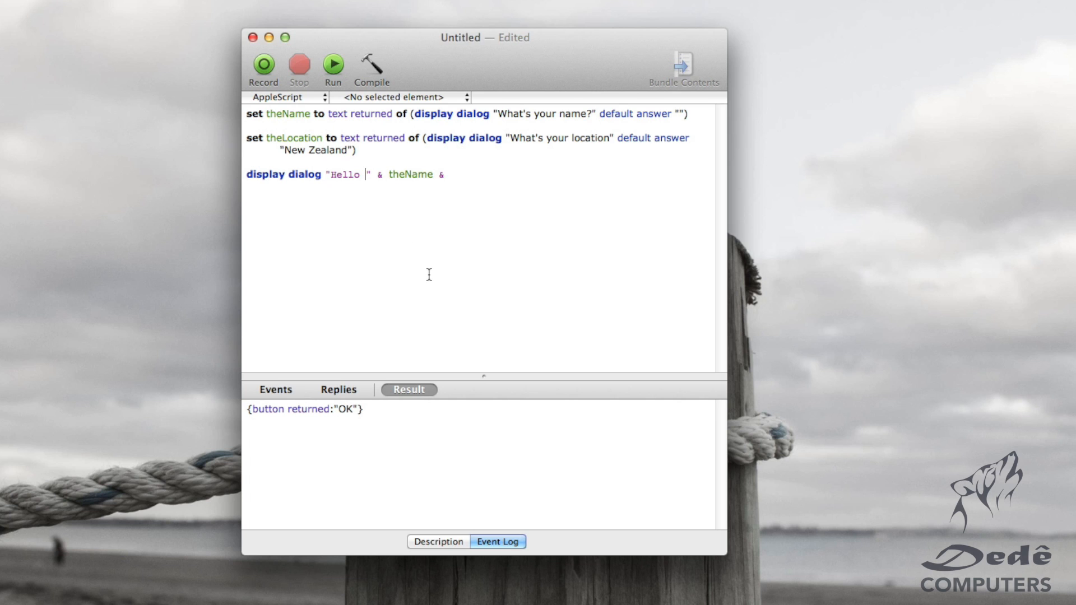
{"action": "double_click", "coordinate": [410, 174]}
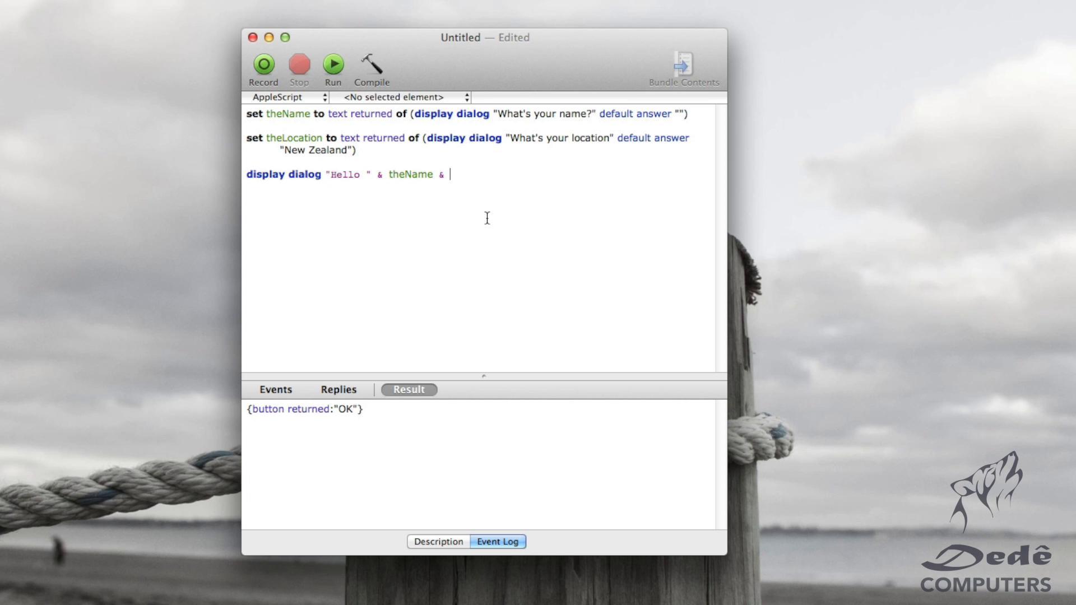
{"action": "type", "text": "\""}
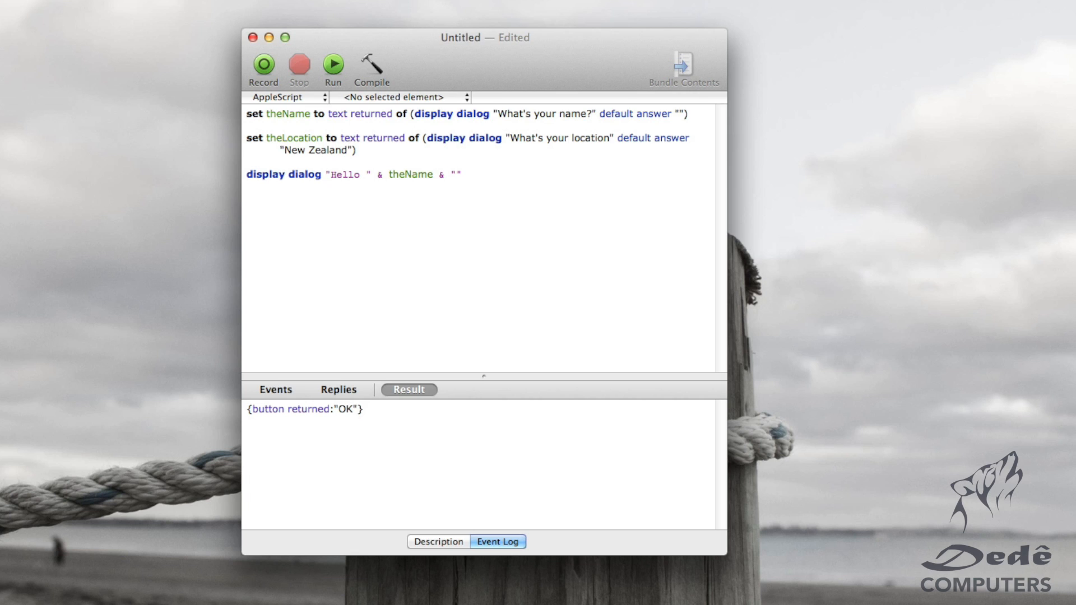
{"action": "type", "text": "."}
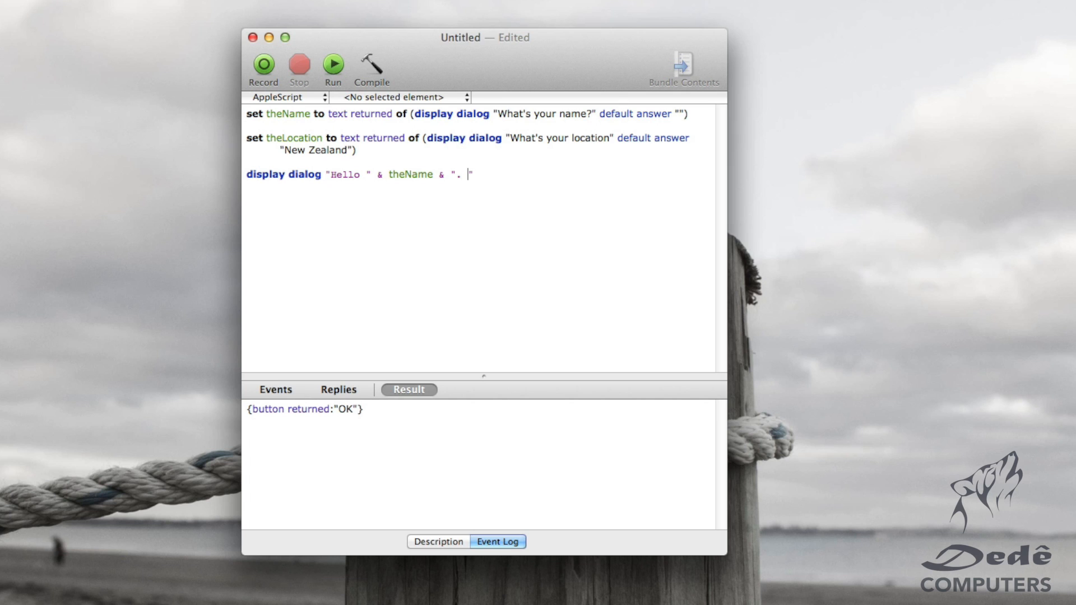
{"action": "type", "text": "W"}
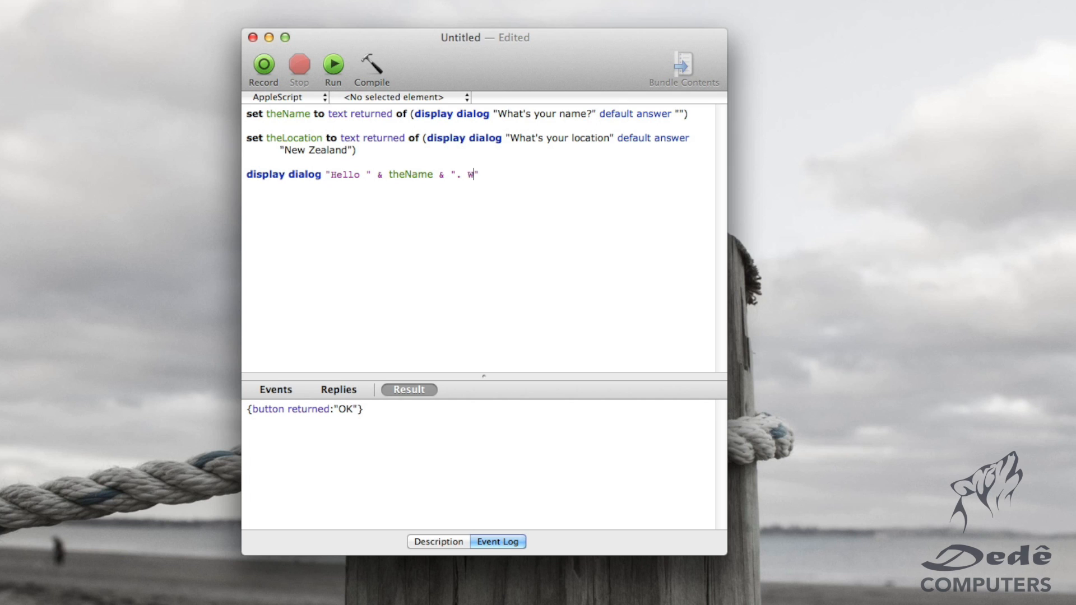
{"action": "type", "text": "ow's the"}
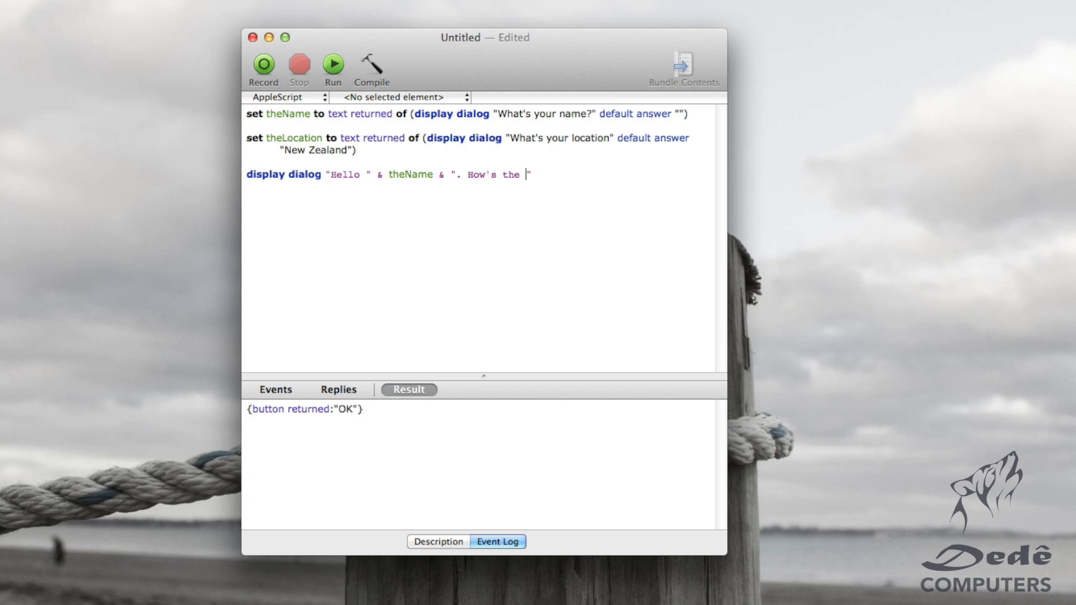
{"action": "type", "text": "weather in"}
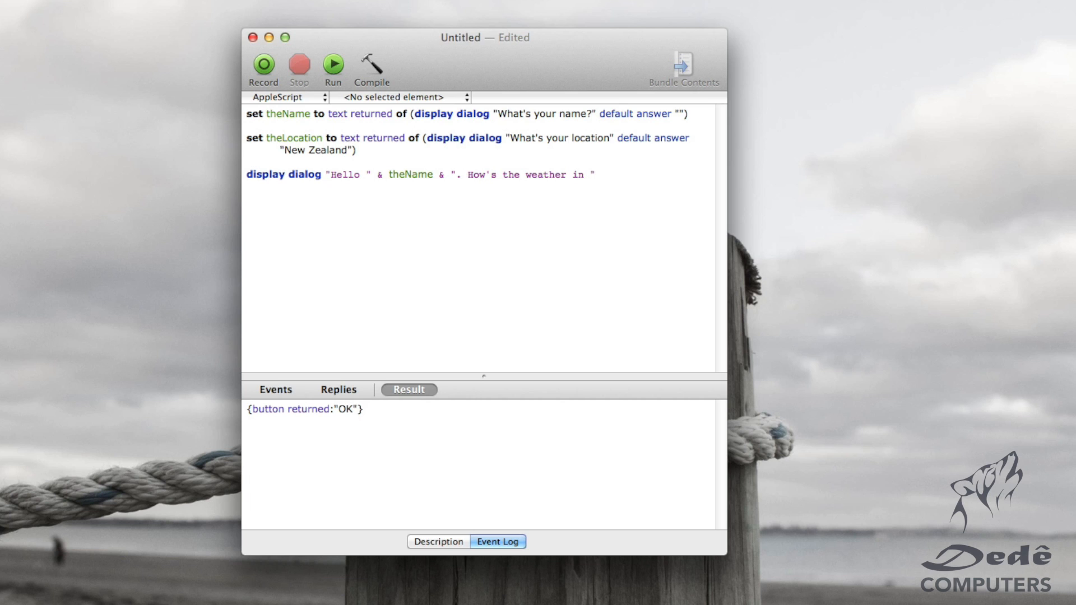
{"action": "type", "text": "&"}
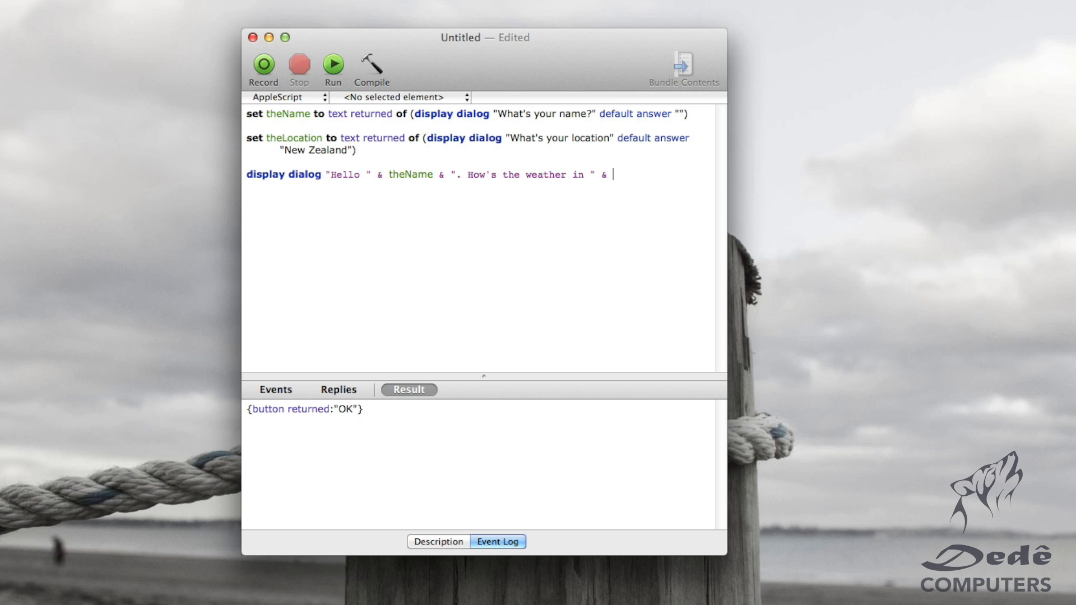
{"action": "type", "text": "theLoc"}
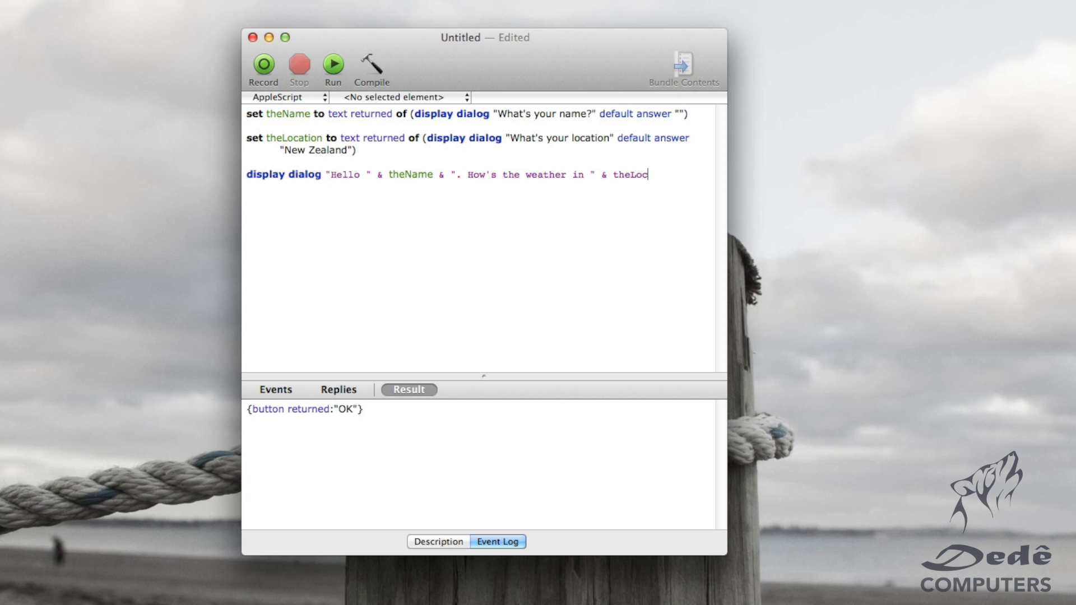
{"action": "type", "text": "ation"}
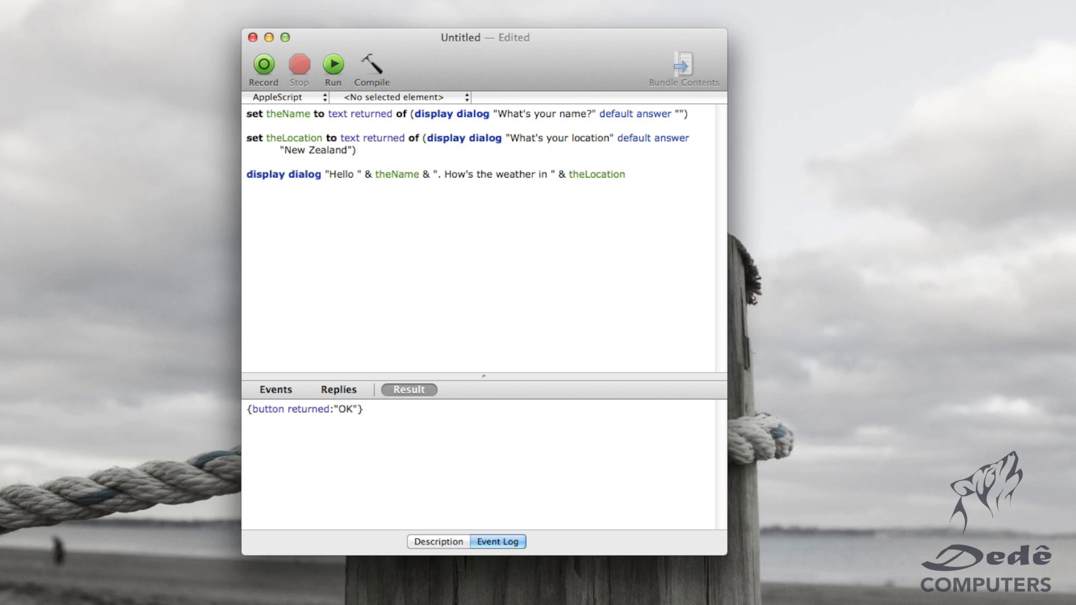
{"action": "left_click", "coordinate": [331, 63]}
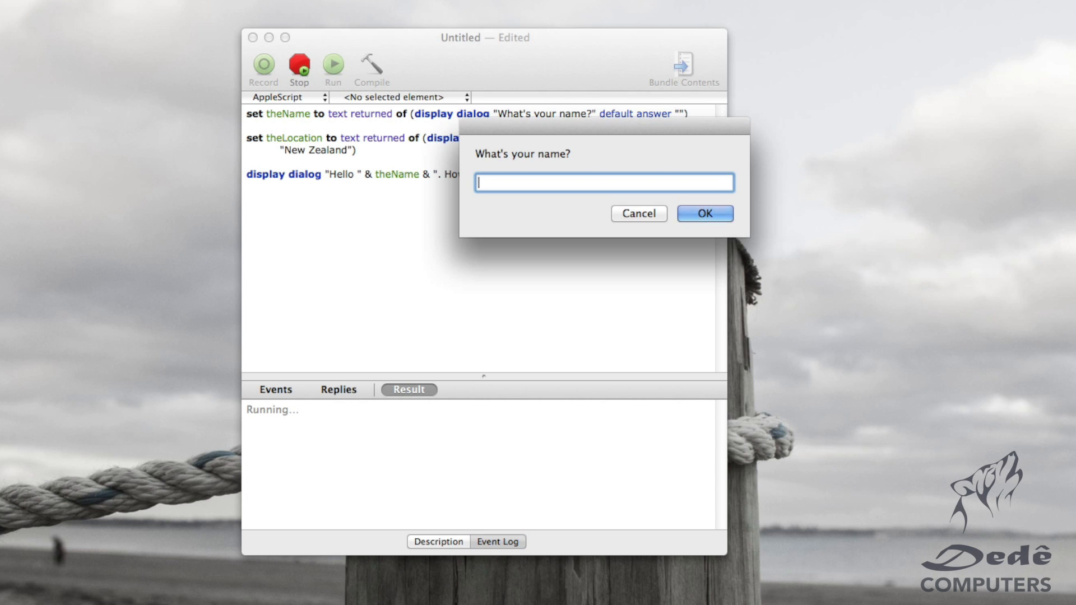
{"action": "left_click", "coordinate": [704, 213]}
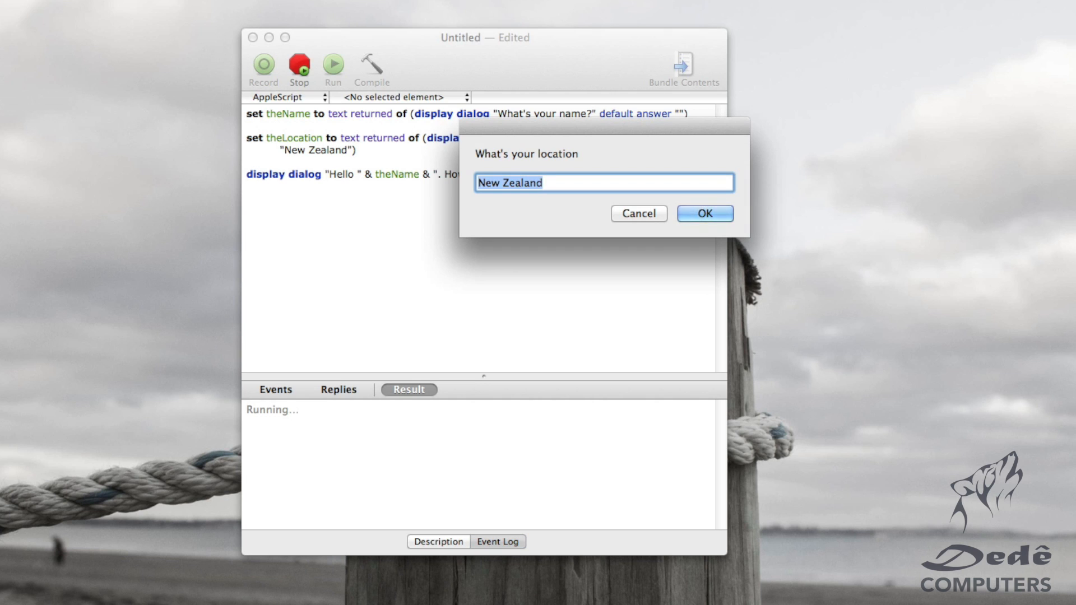
{"action": "left_click", "coordinate": [704, 213]}
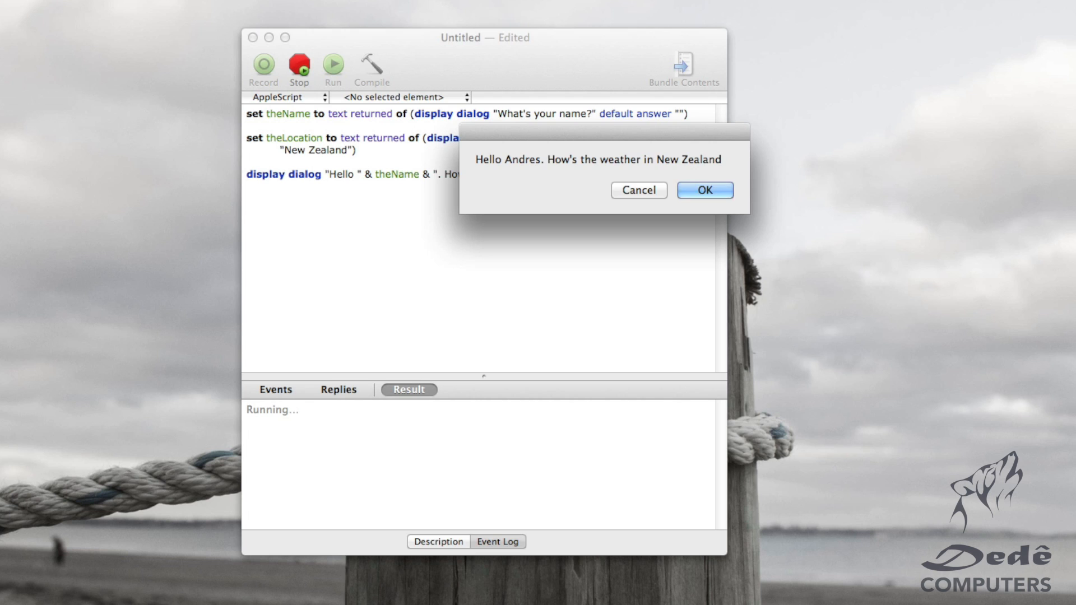
{"action": "left_click", "coordinate": [703, 191]}
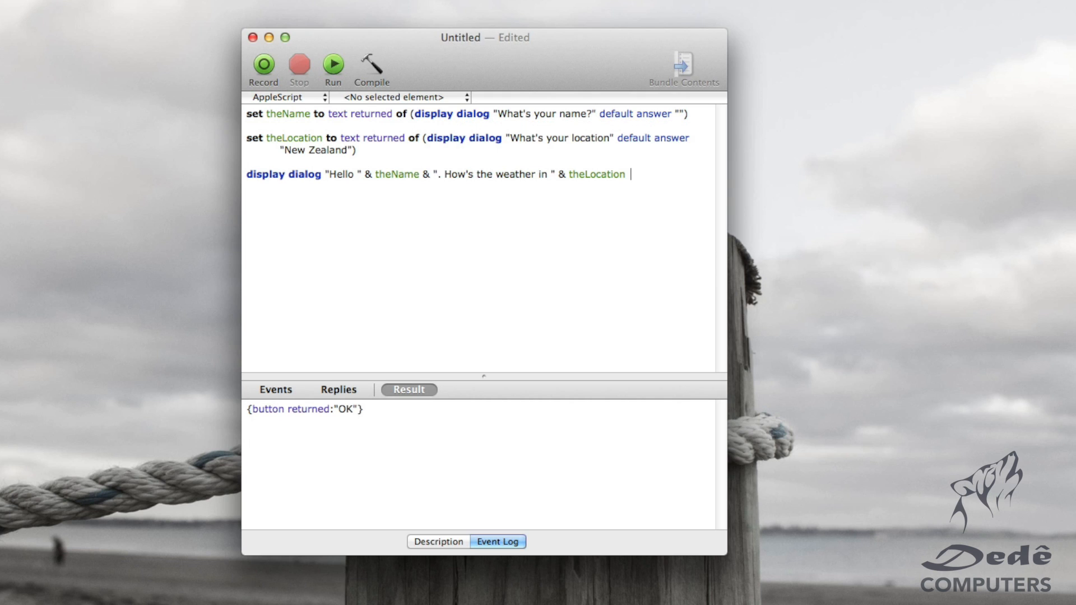
Step: Append & "?" to the greeting, run it, enter a name and accept the "…New Zealand?" dialog
{"action": "type", "text": "& \""}
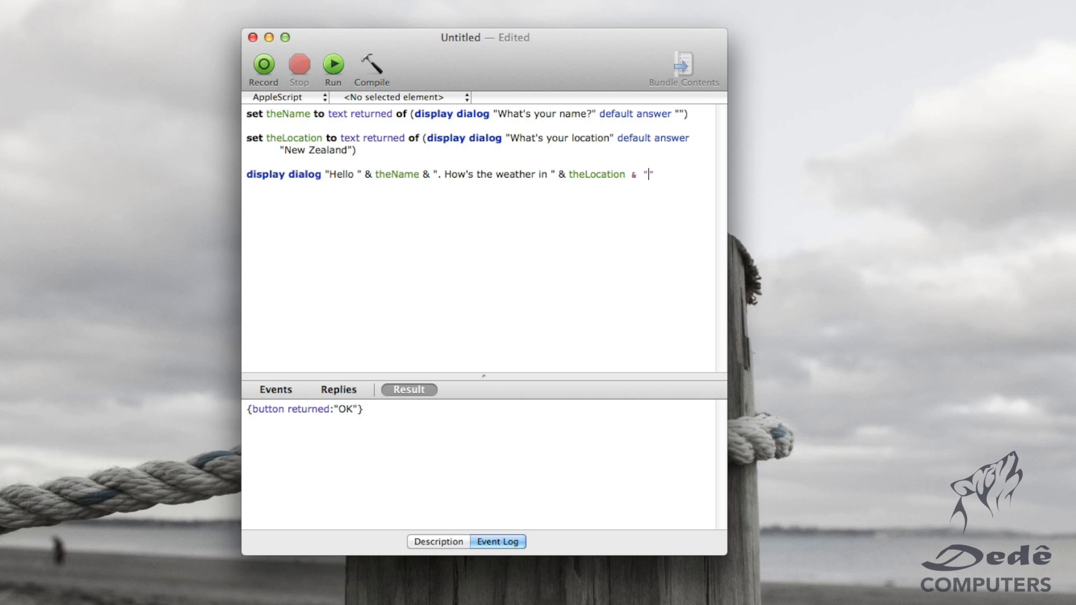
{"action": "type", "text": "?"}
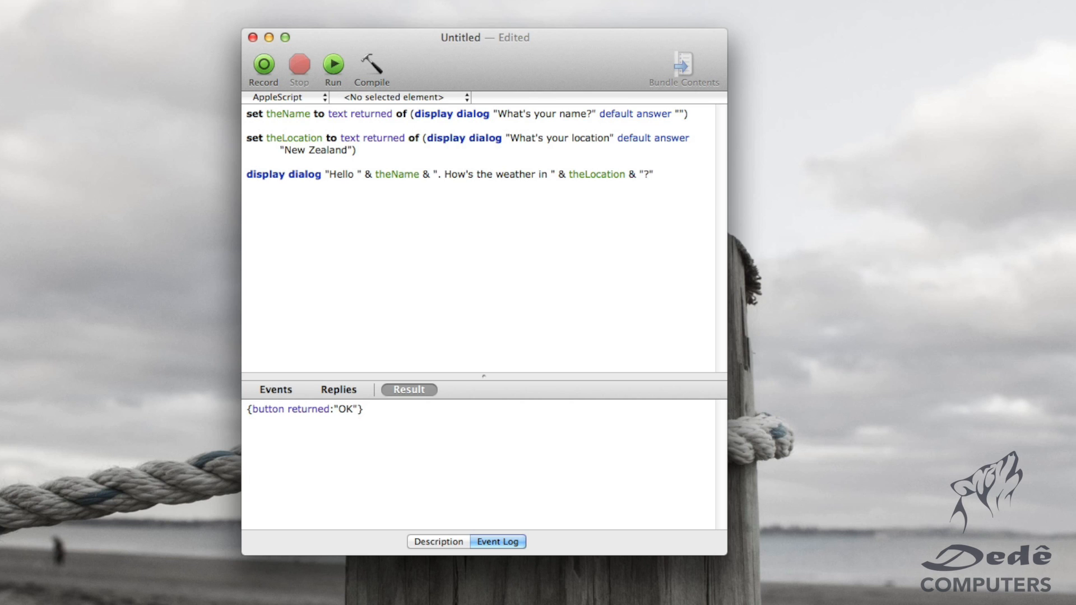
{"action": "type", "text": "Andre"}
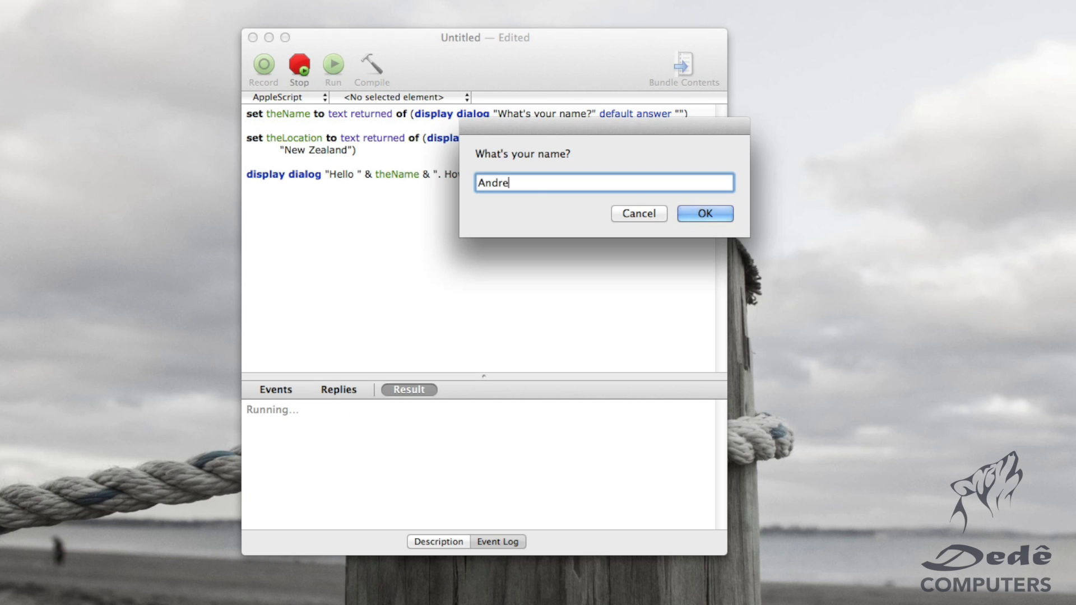
{"action": "left_click", "coordinate": [704, 213]}
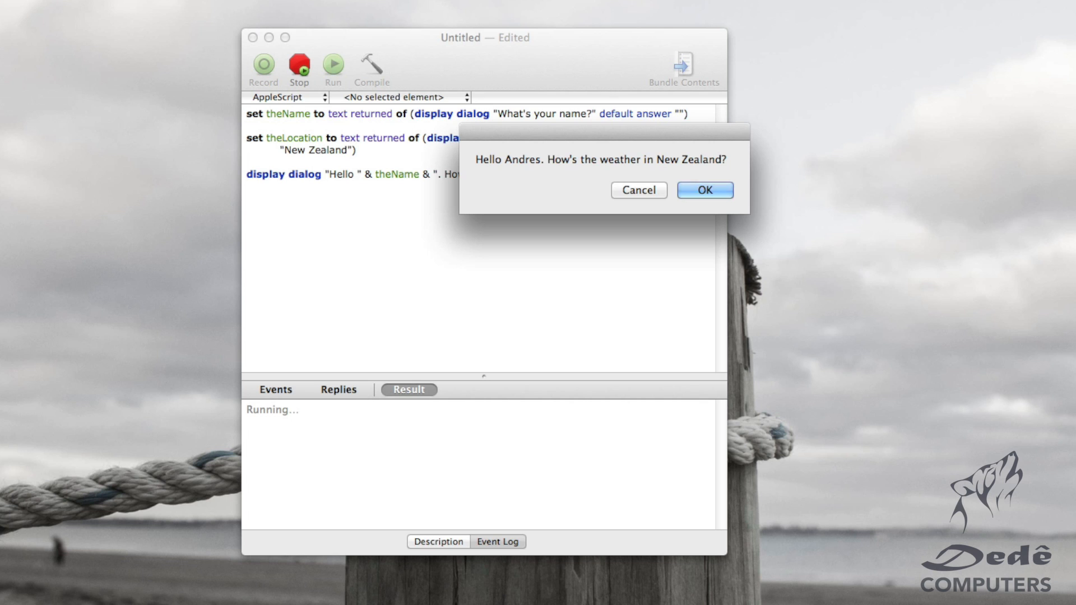
{"action": "left_click", "coordinate": [704, 190]}
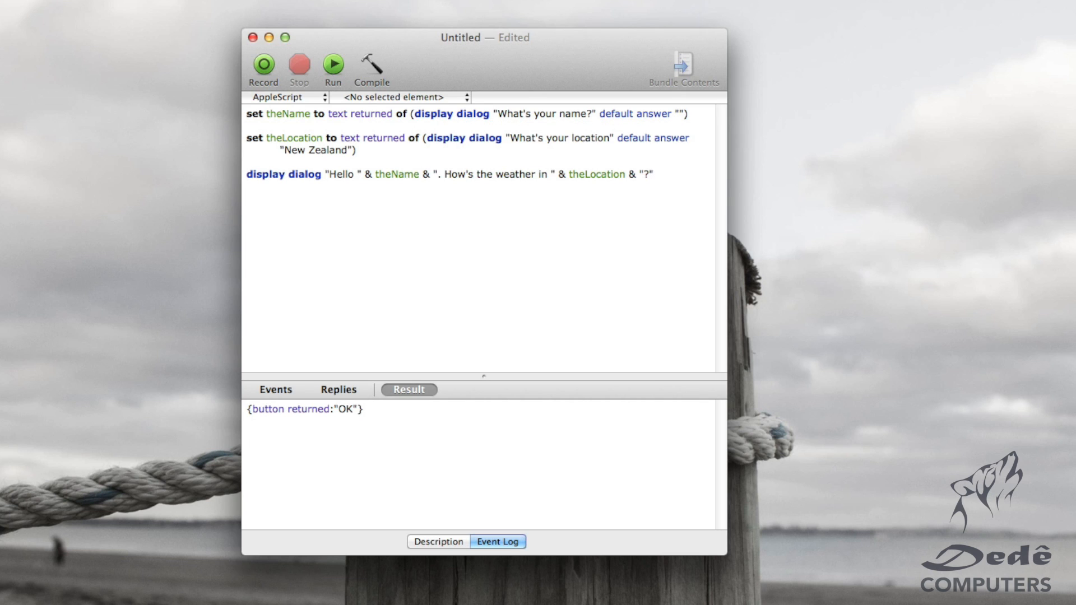
{"action": "left_click", "coordinate": [652, 174]}
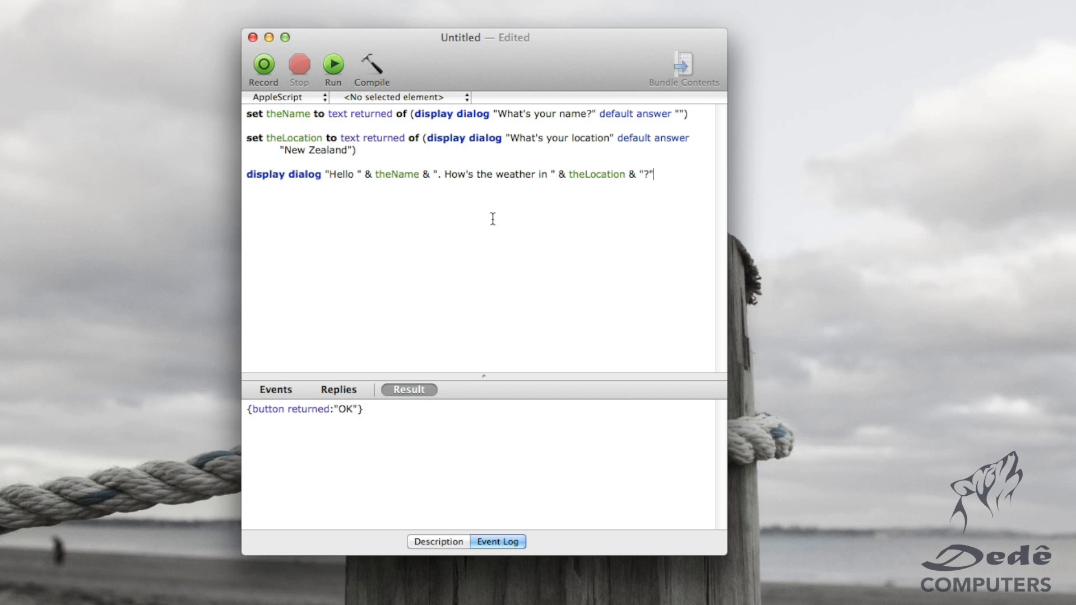